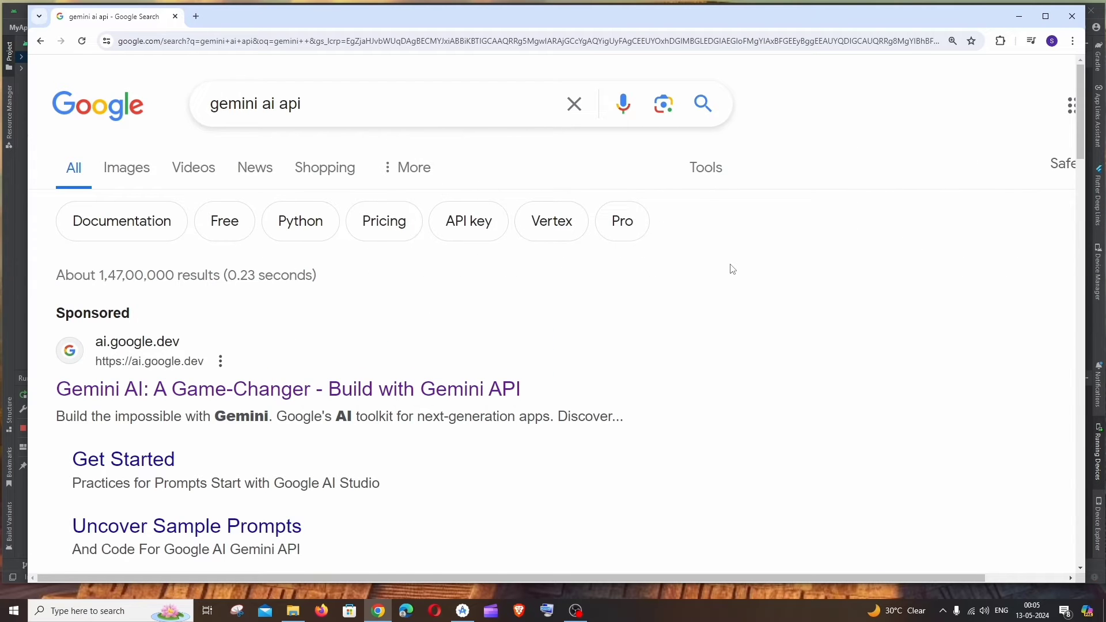
- Open the 'Build with the Gemini API | Google AI for Developers' search result
scroll("down", 3)
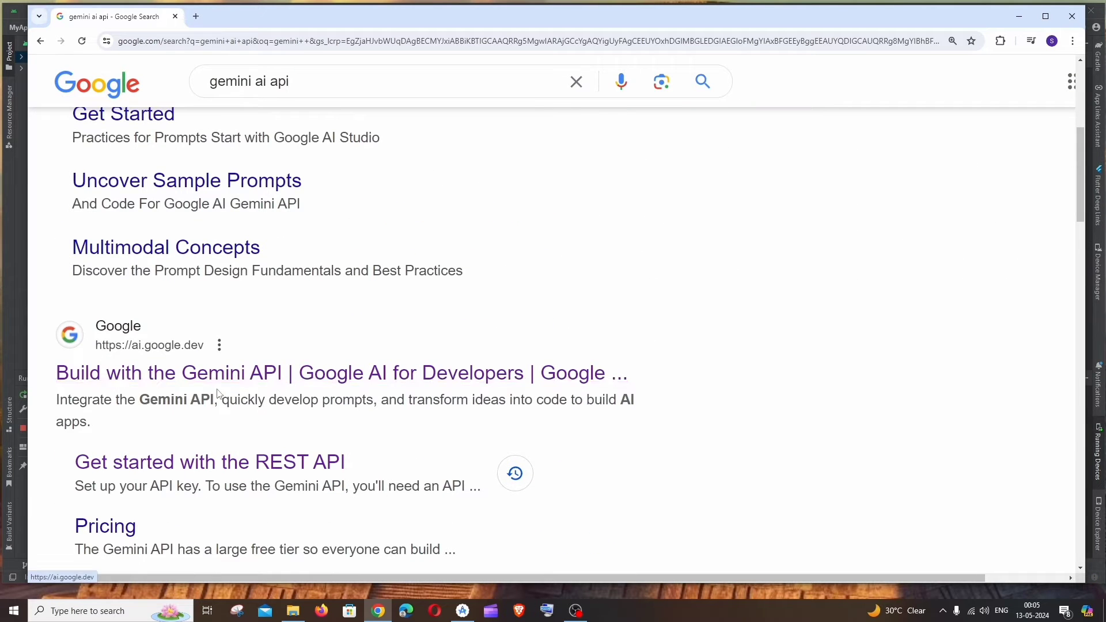
mouse_move(191, 386)
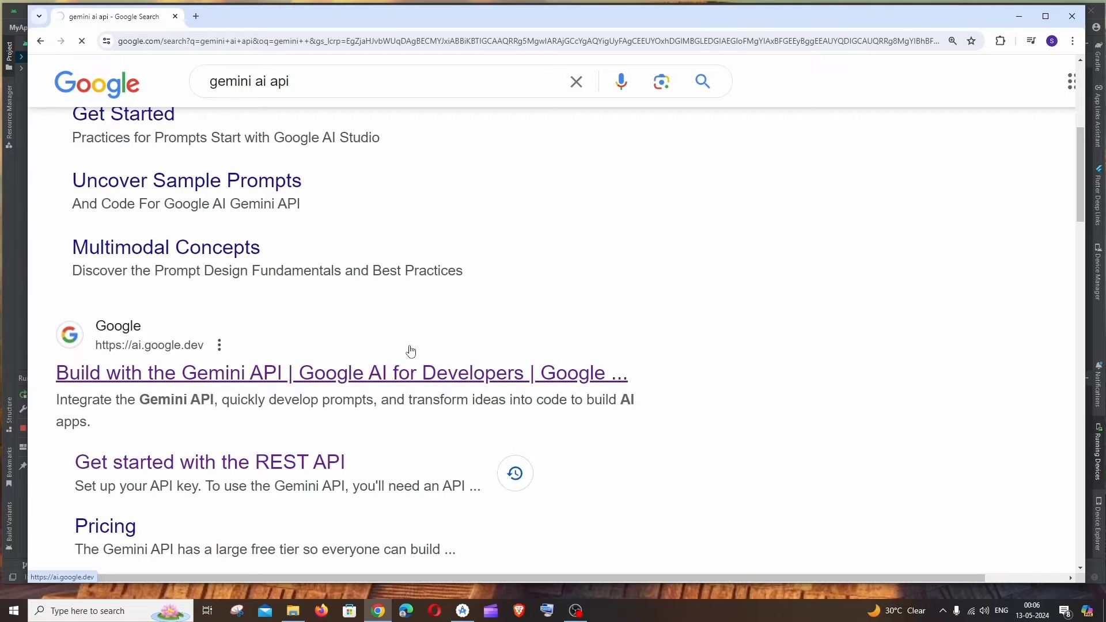
left_click(340, 372)
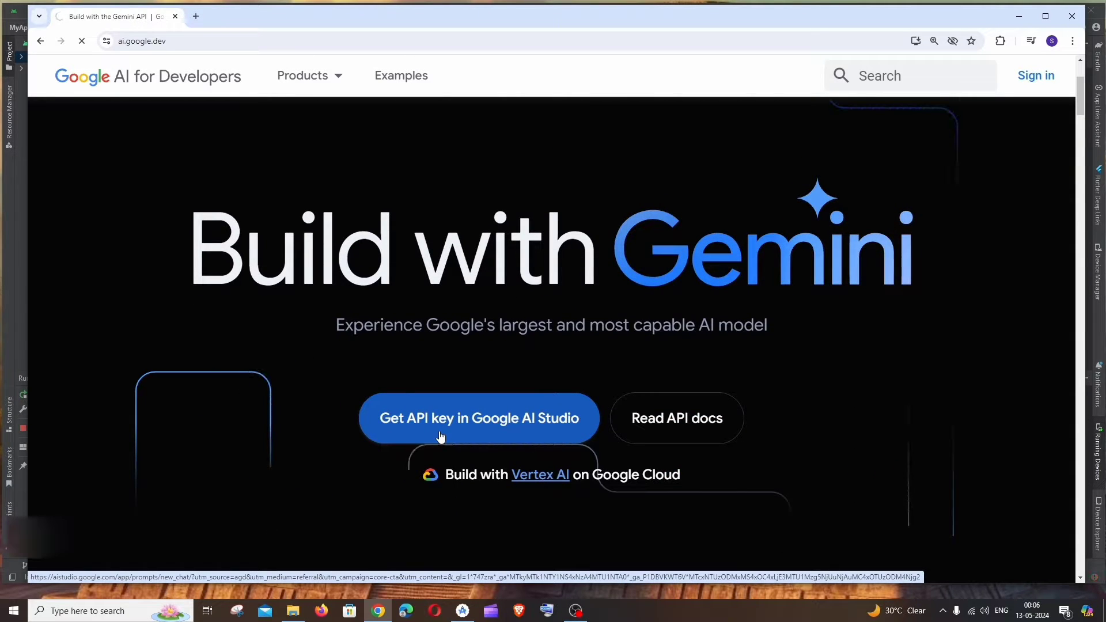
- Go to Google AI Studio via 'Get API key' and try typing in the chat box
left_click(478, 417)
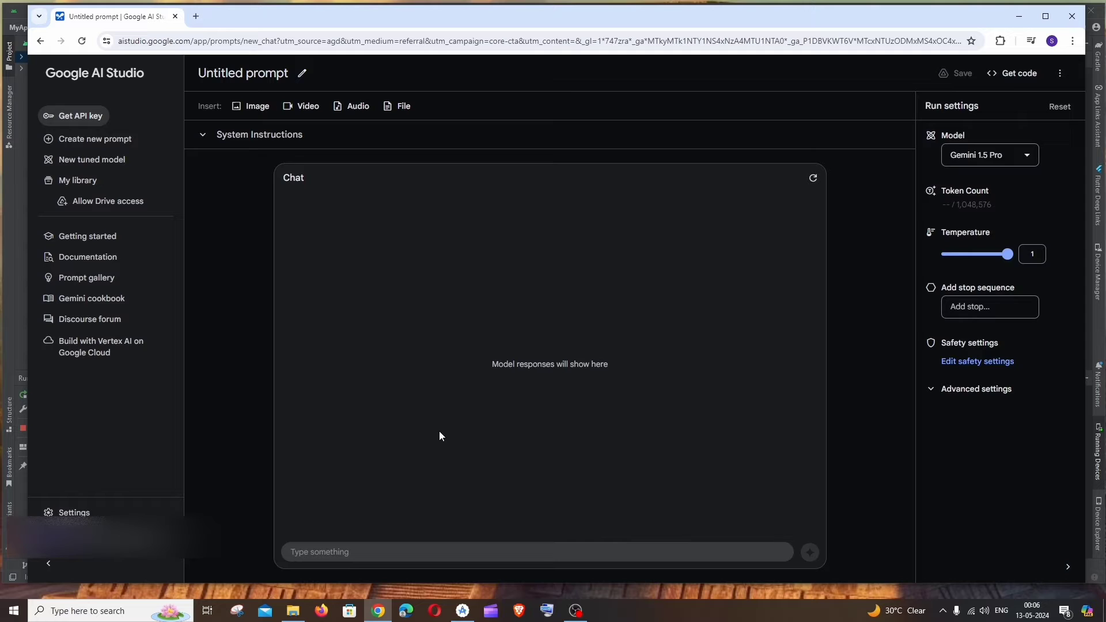
mouse_move(422, 552)
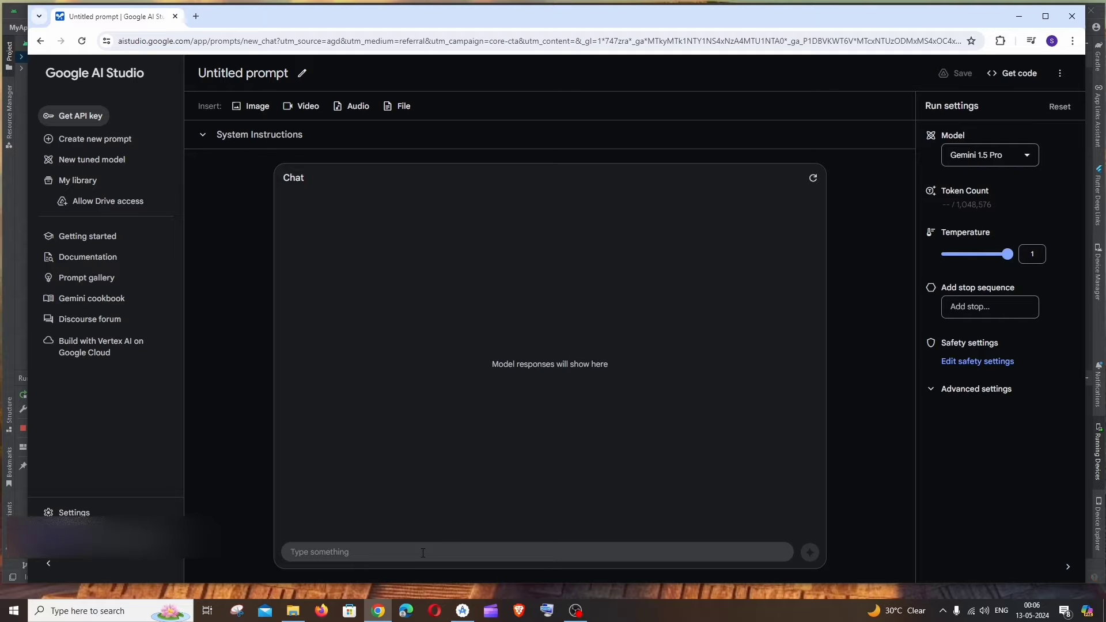
type("fgdxf")
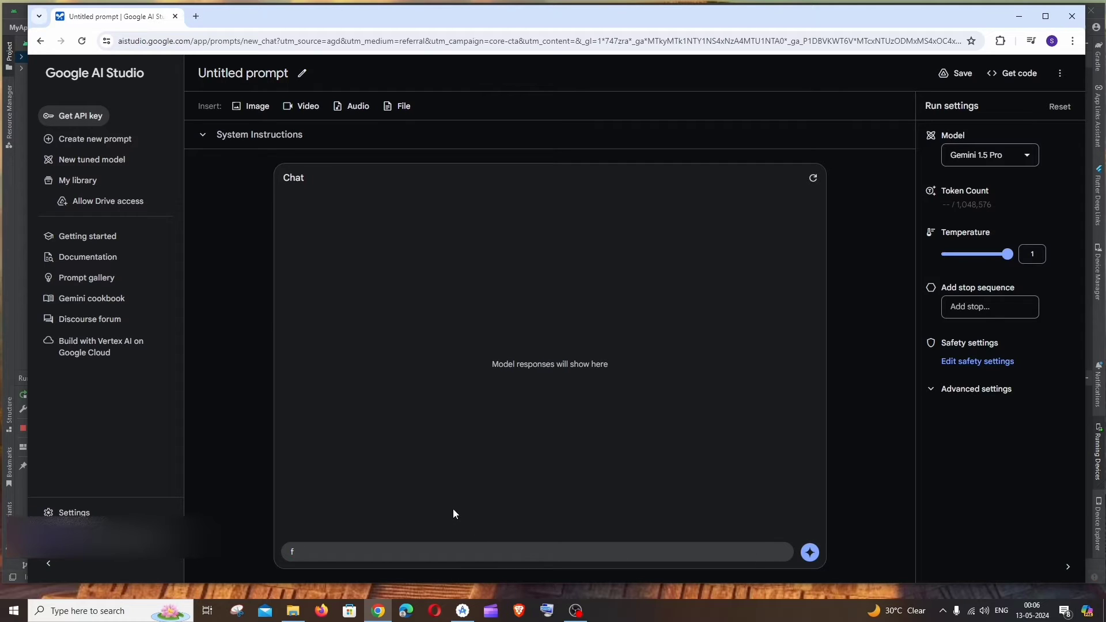
mouse_move(88, 256)
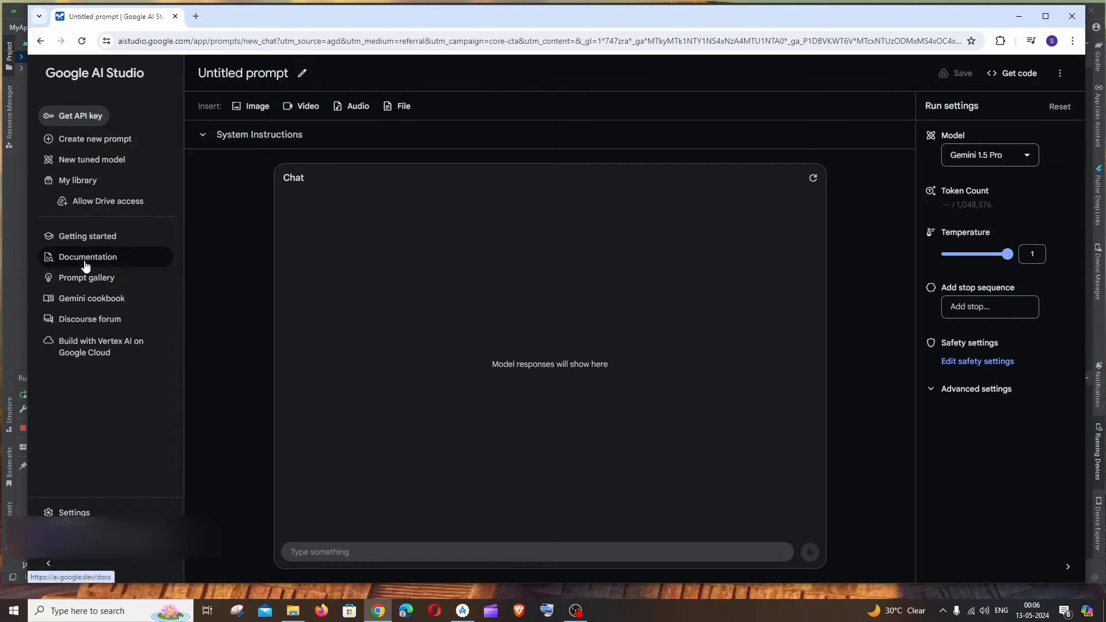
- Open the Android getting-started tutorial from the Gemini API documentation
left_click(88, 256)
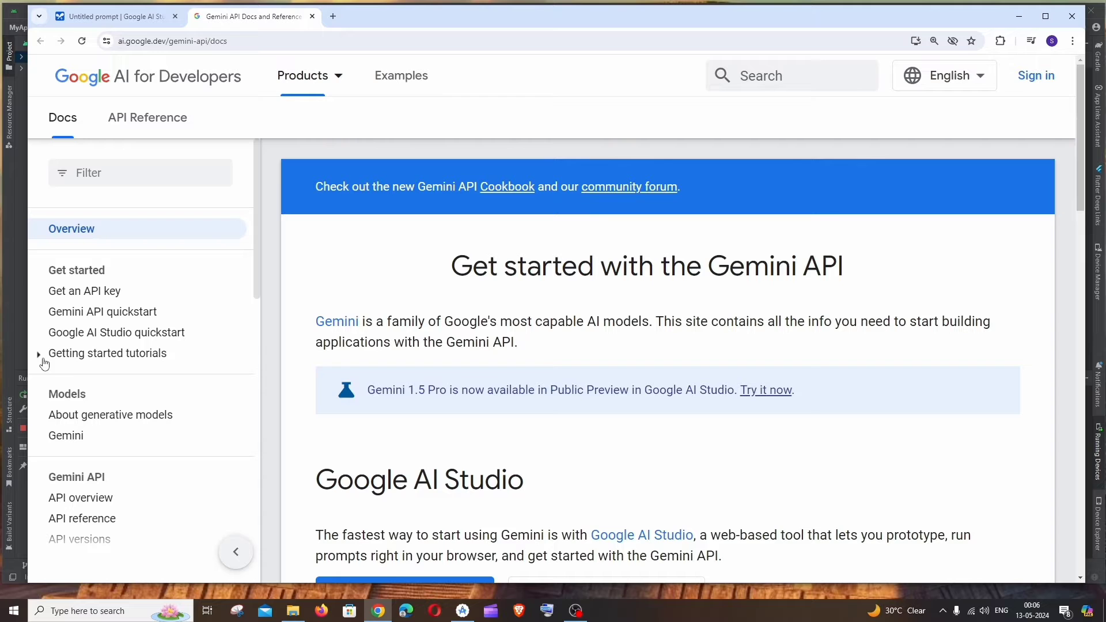
mouse_move(119, 359)
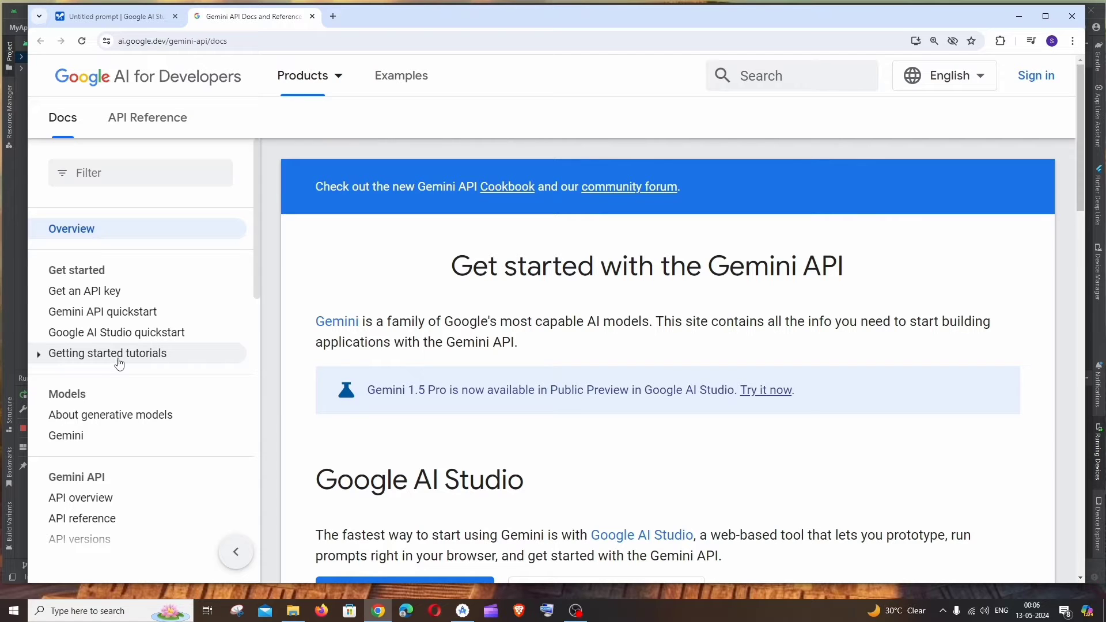
left_click(107, 352)
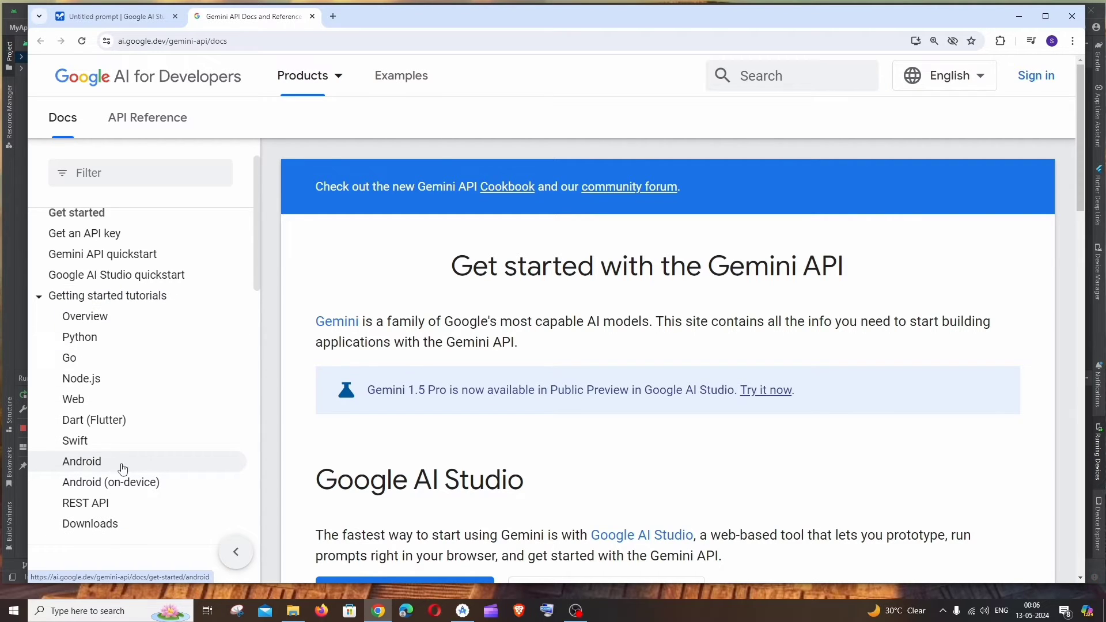
left_click(82, 461)
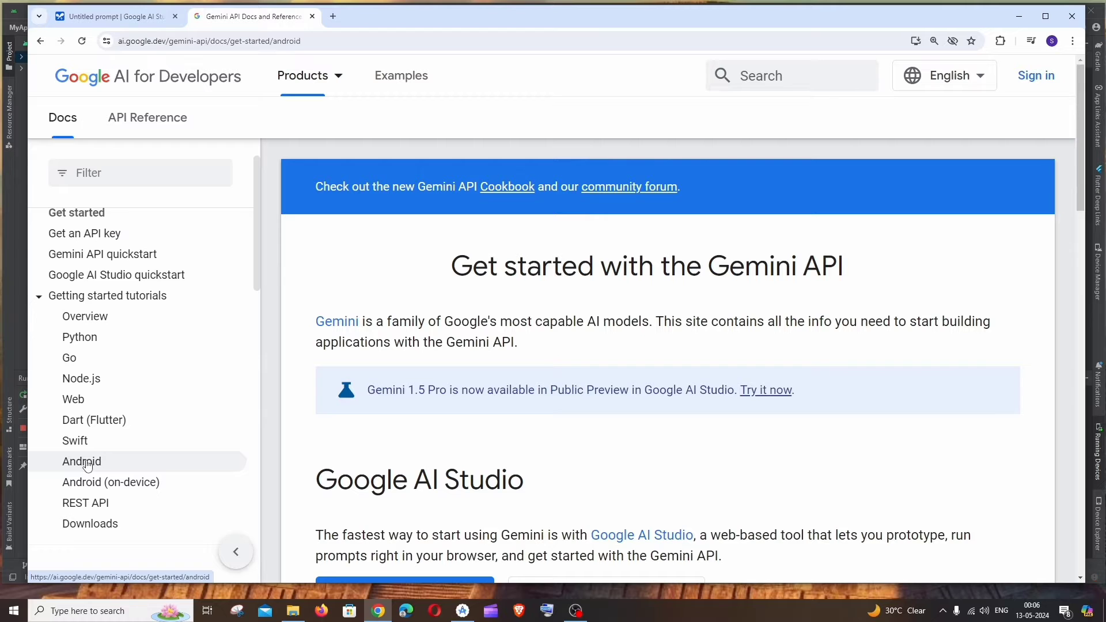
left_click(81, 461)
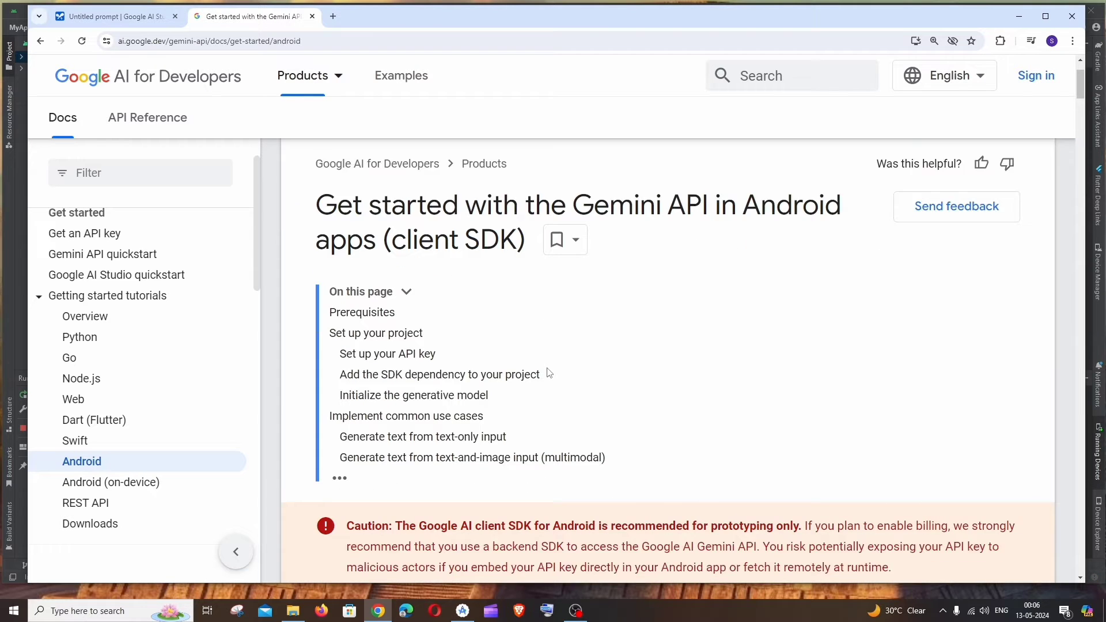
- Read down the tutorial to 'Add the SDK dependency to your project'
scroll("down", 3)
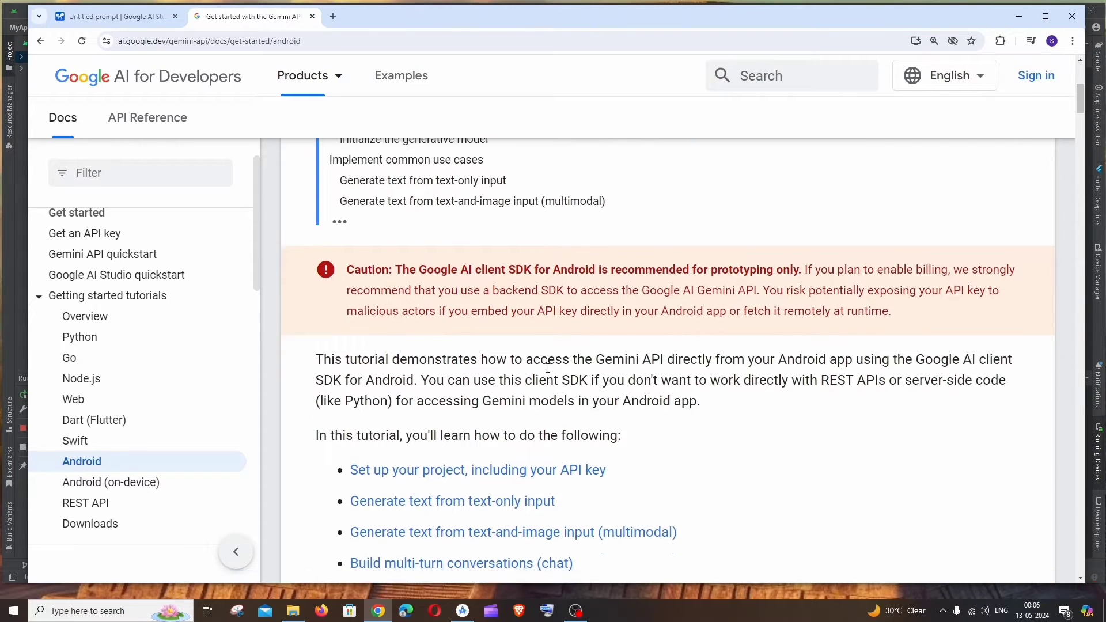
scroll("down", 3)
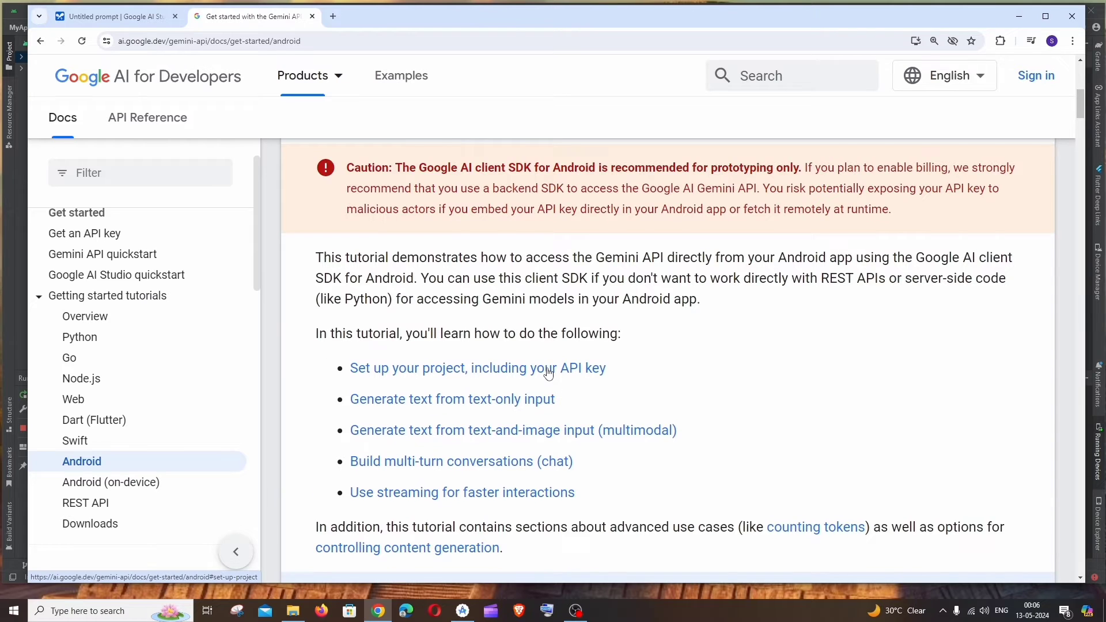
scroll("down", 3)
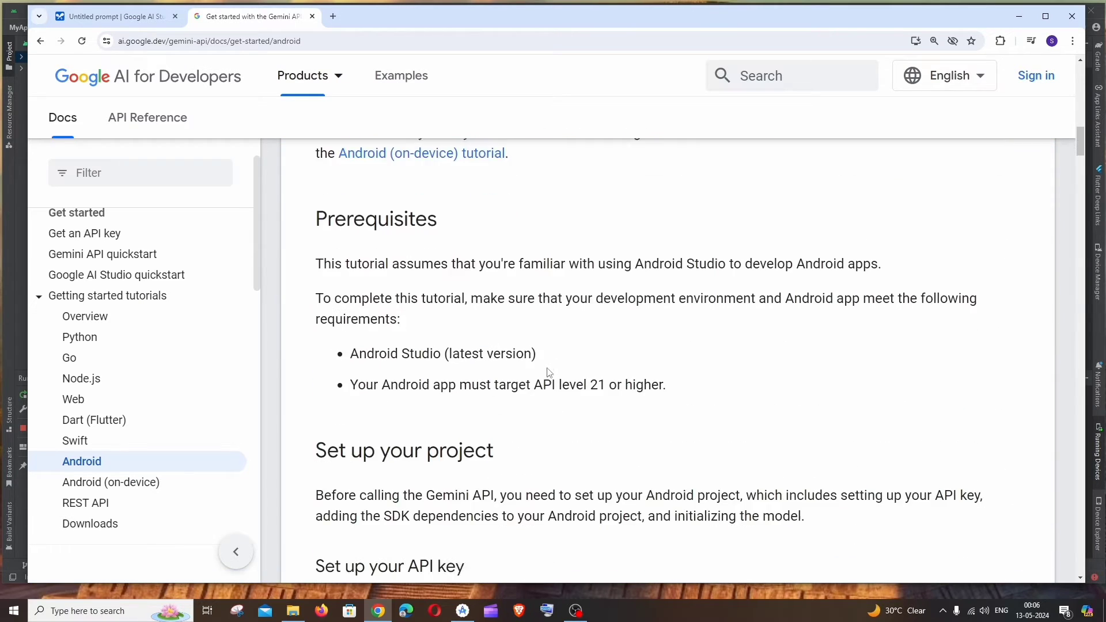
scroll("down", 3)
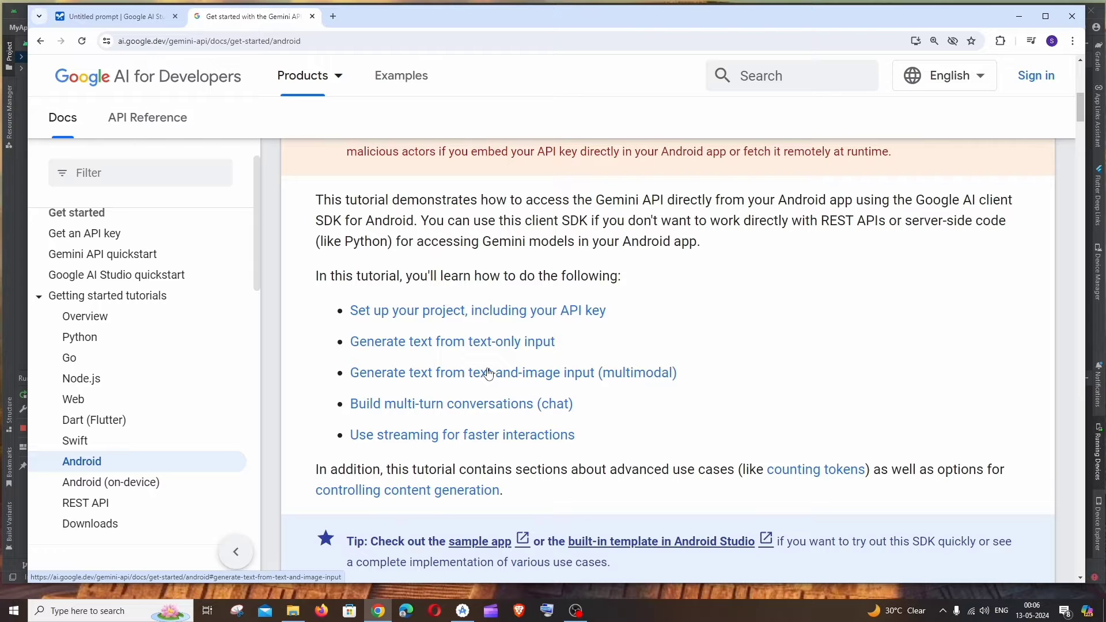
scroll("down", 3)
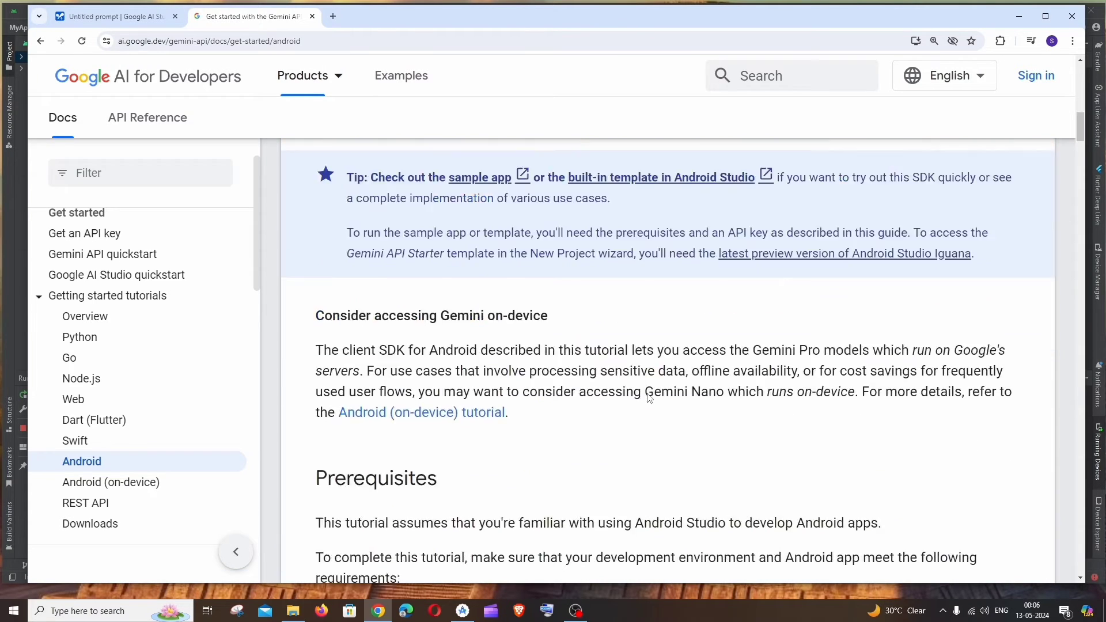
scroll("down", 3)
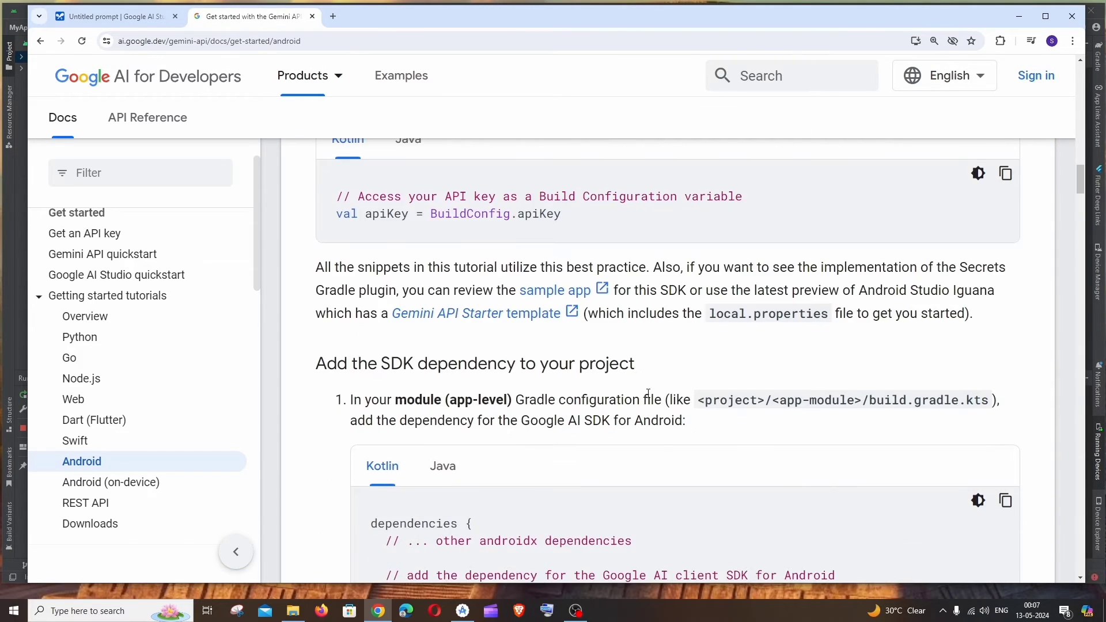
scroll("down", 3)
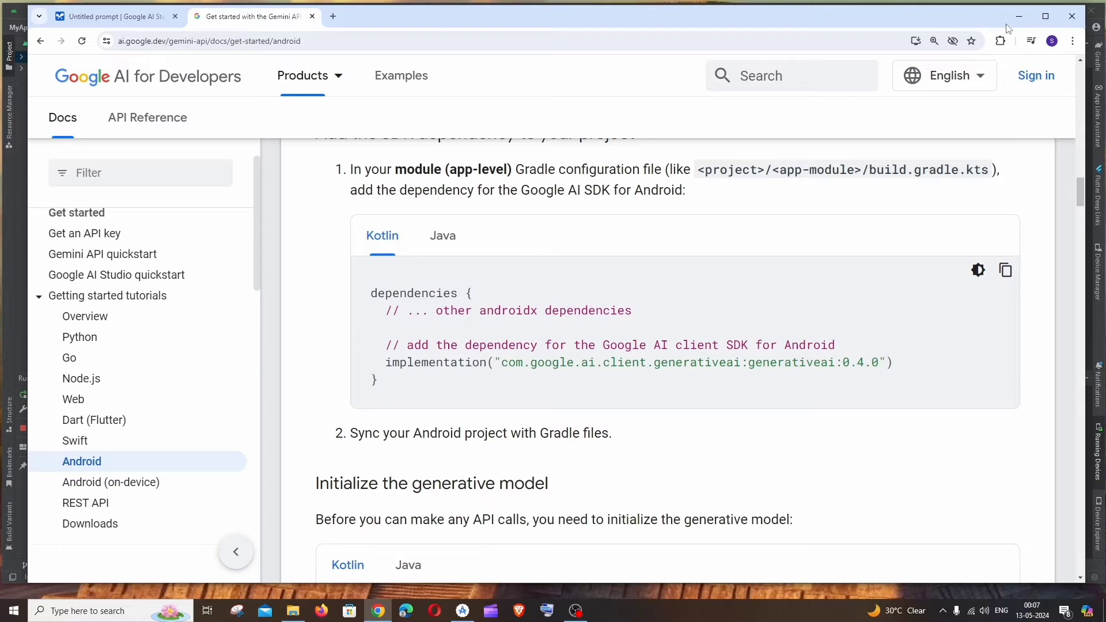
- Add the generativeai:0.4.0 dependency to build.gradle.kts (app) and sync Gradle
left_click(462, 611)
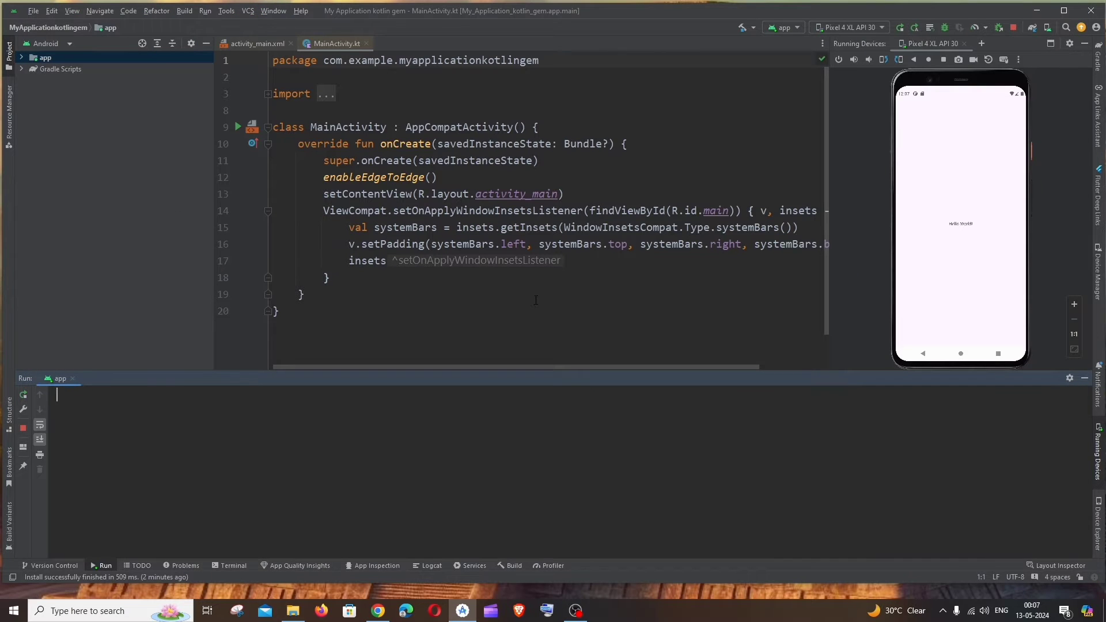
mouse_move(958, 305)
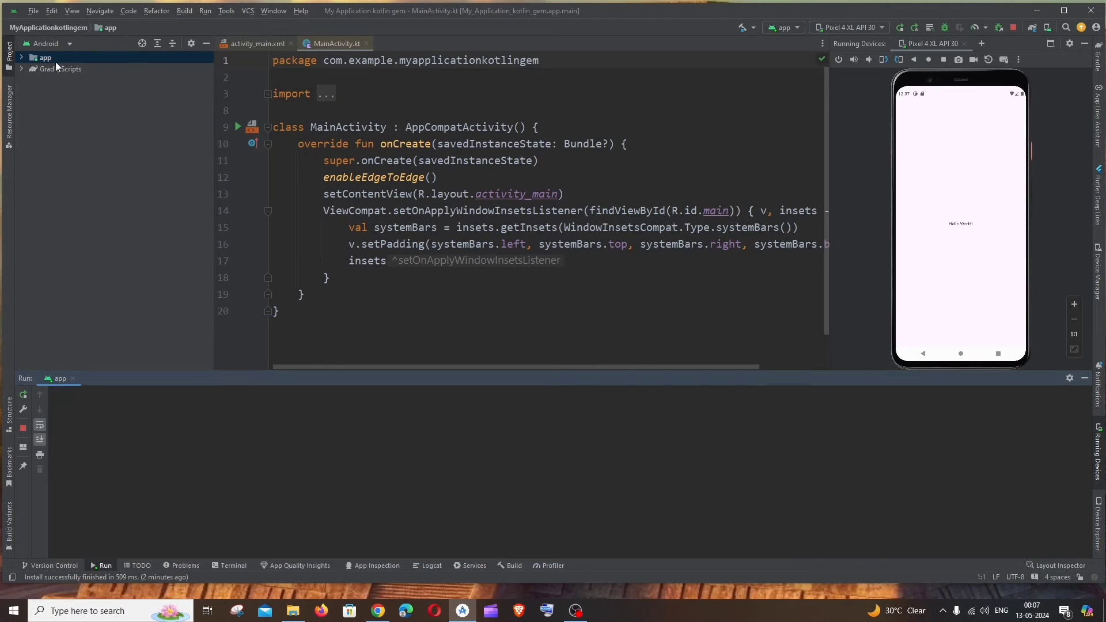
left_click(21, 69)
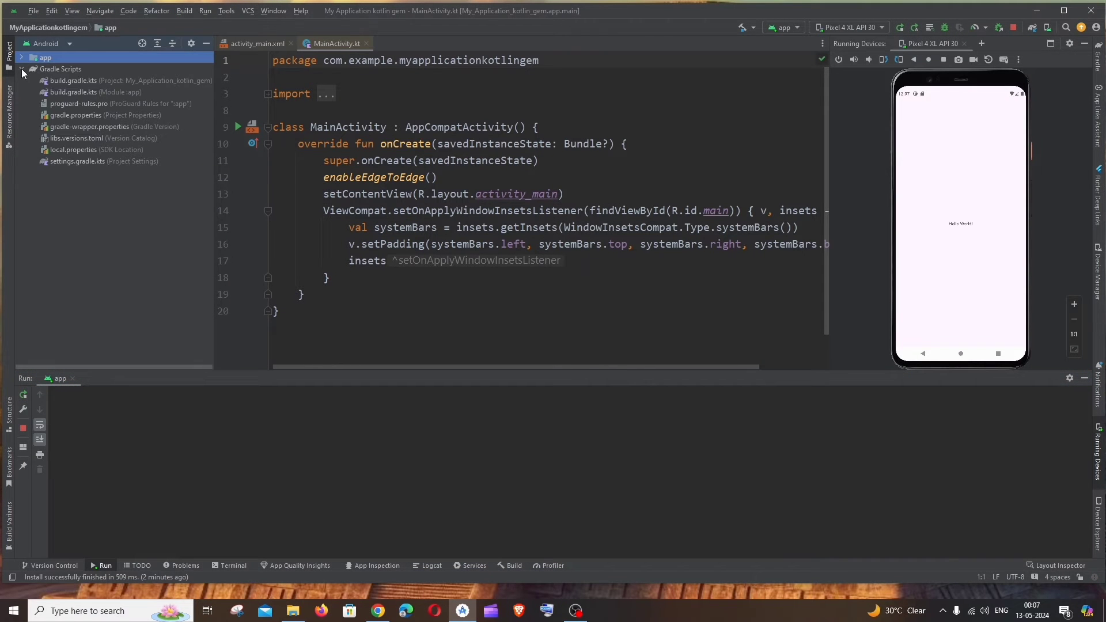
mouse_move(117, 98)
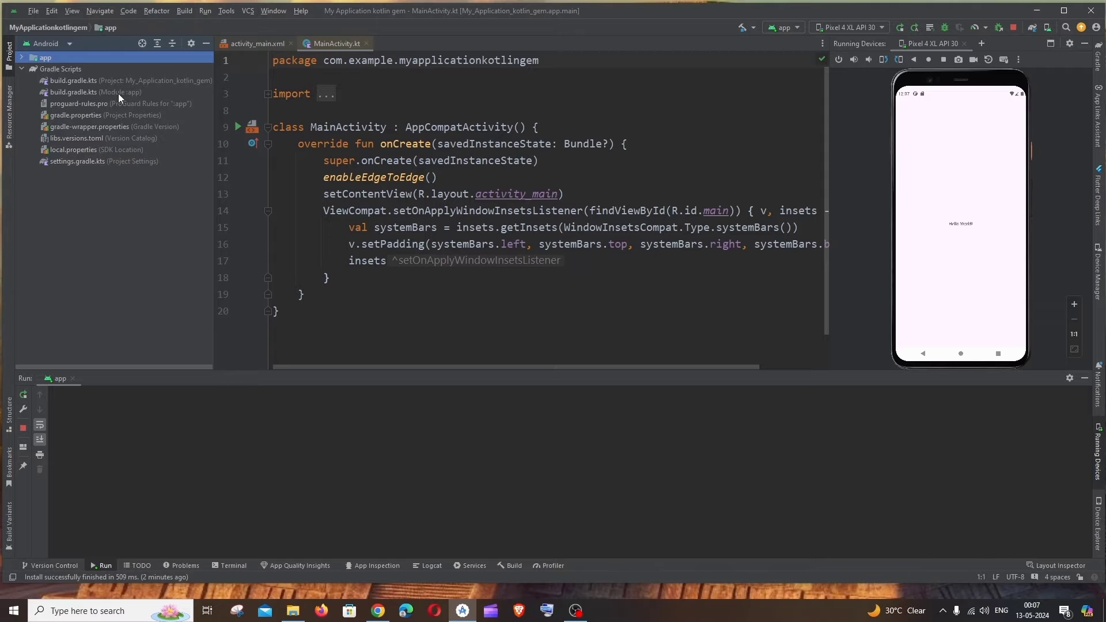
double_click(73, 91)
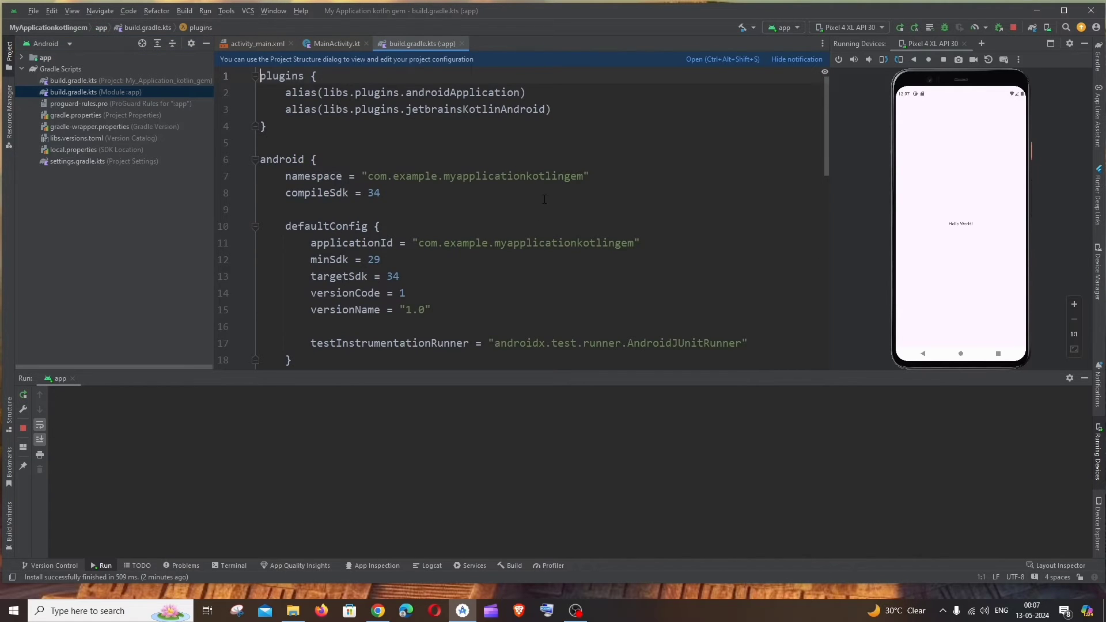
scroll("down", 3)
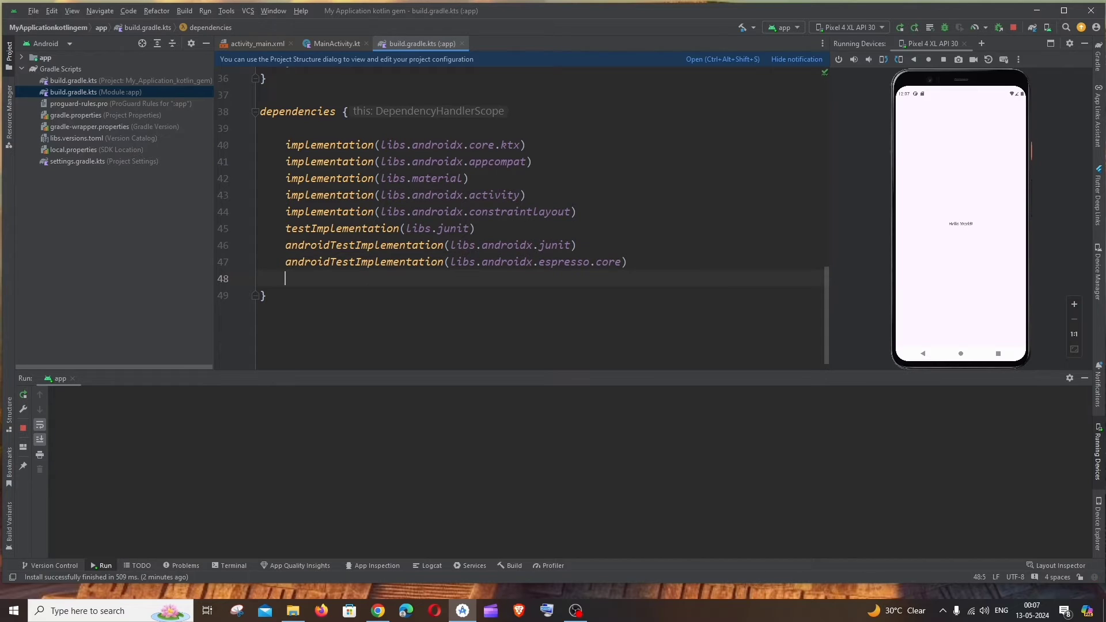
type("implementation(\"com.google.ai.client.generativeai:generativeai:0.4.0\")")
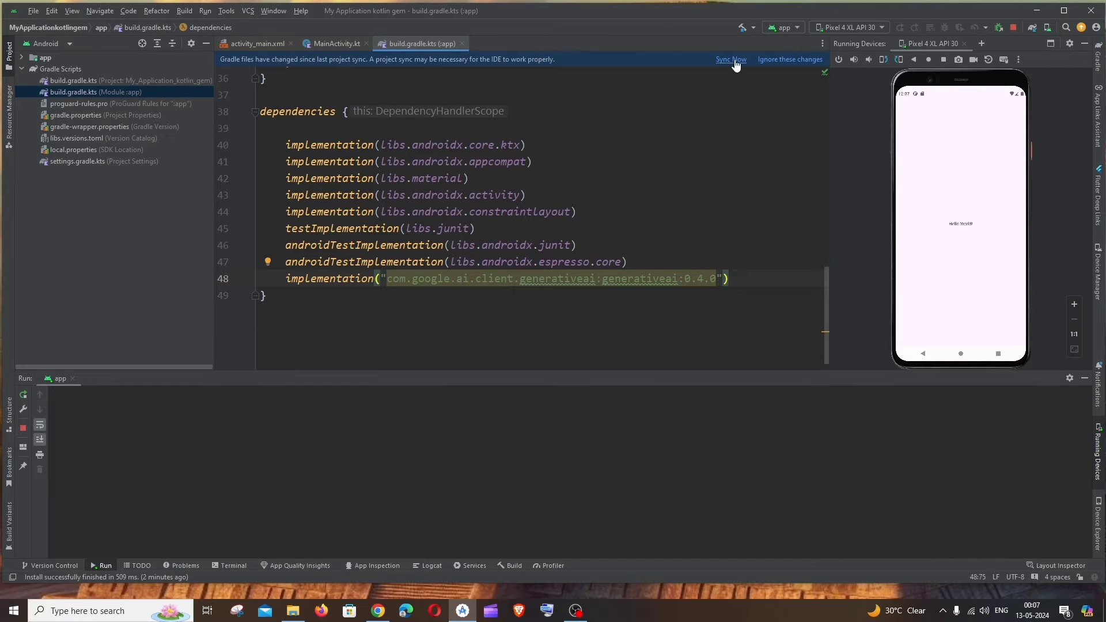
left_click(730, 58)
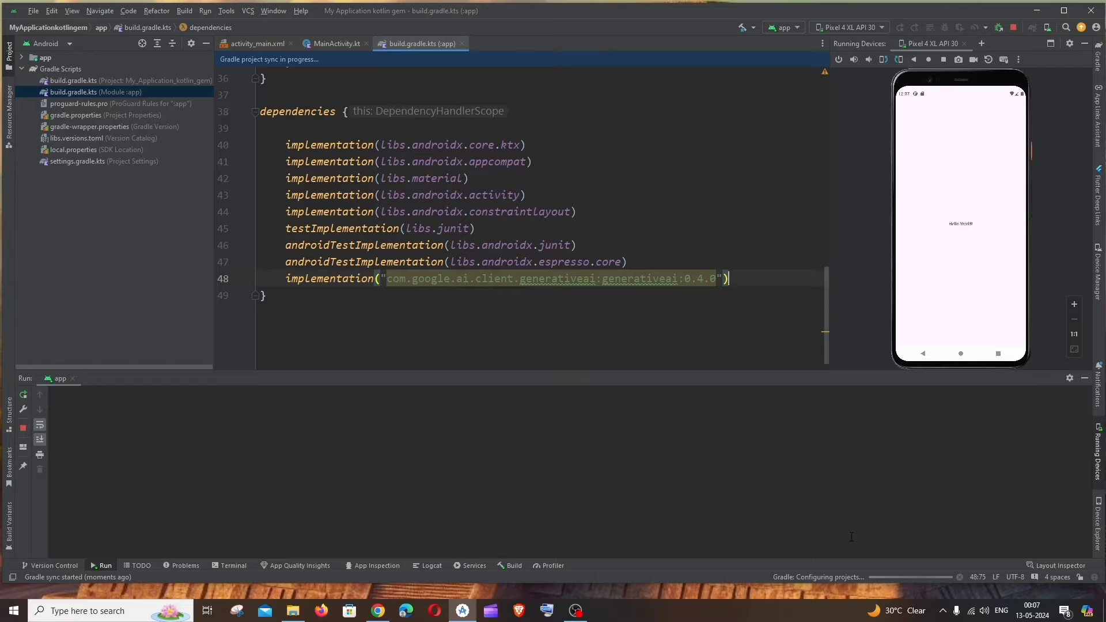
left_click(335, 44)
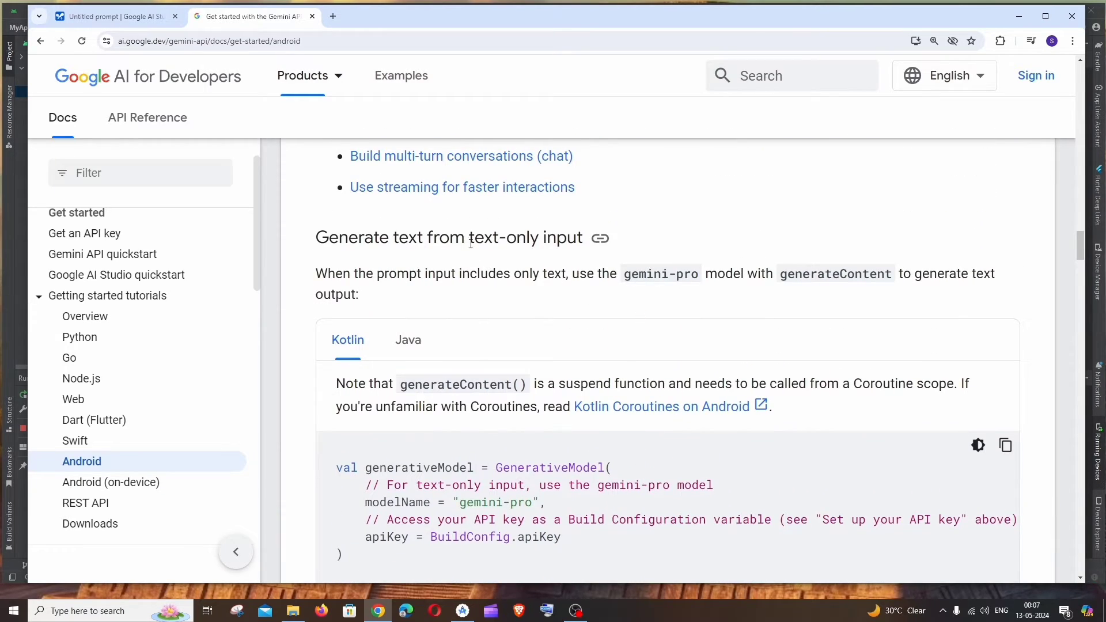
- Copy the Kotlin 'Generate text from text-only input' sample and return to MainActivity.kt
scroll("down", 3)
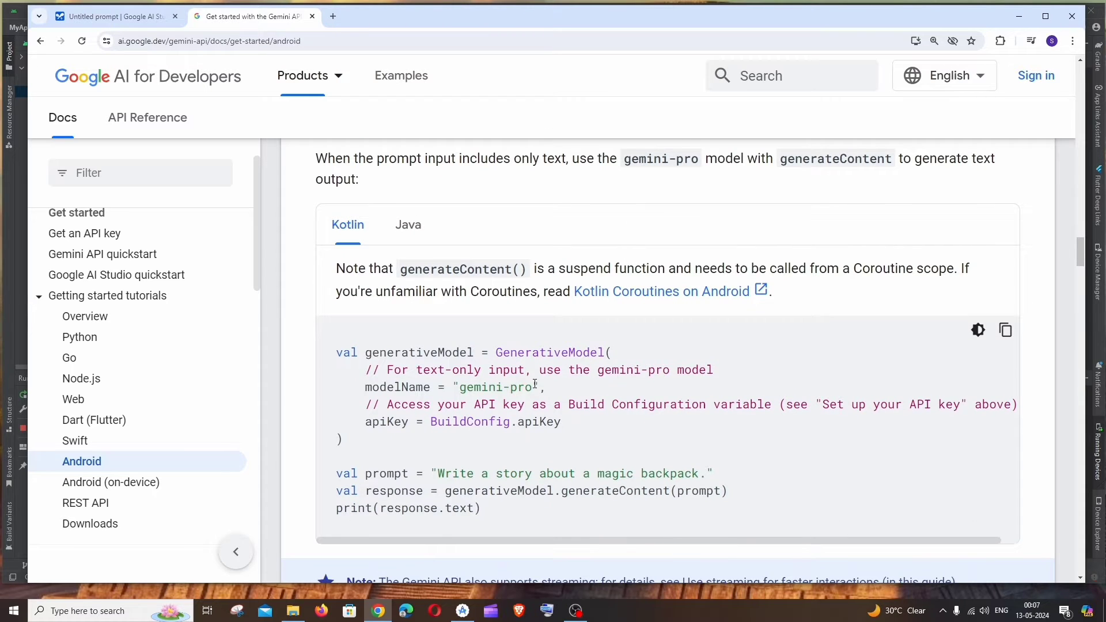
scroll("down", 3)
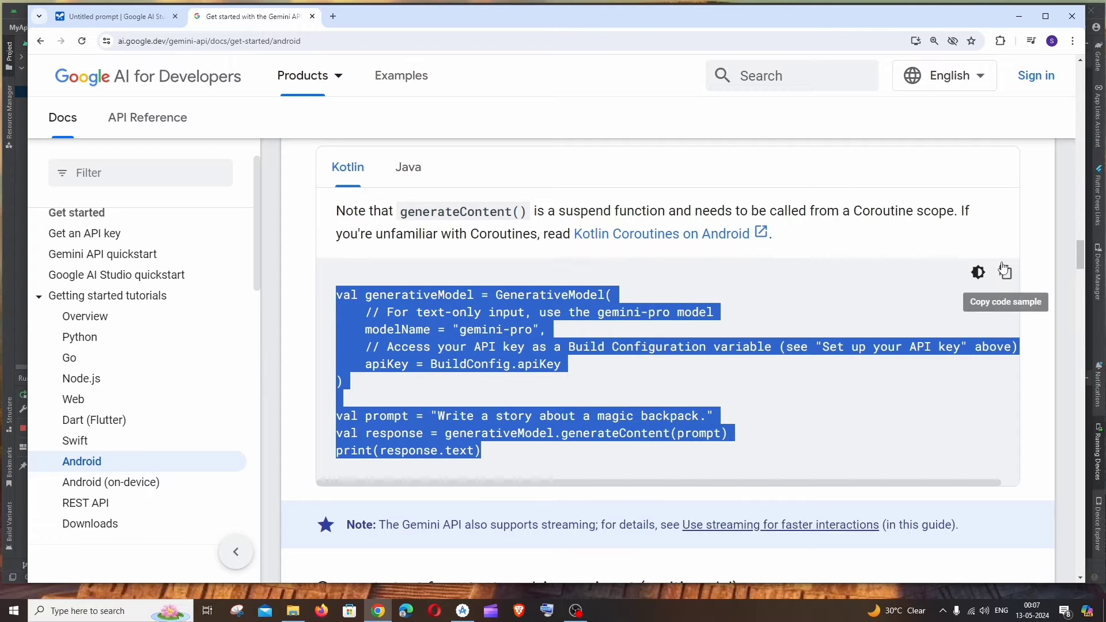
left_click(1004, 272)
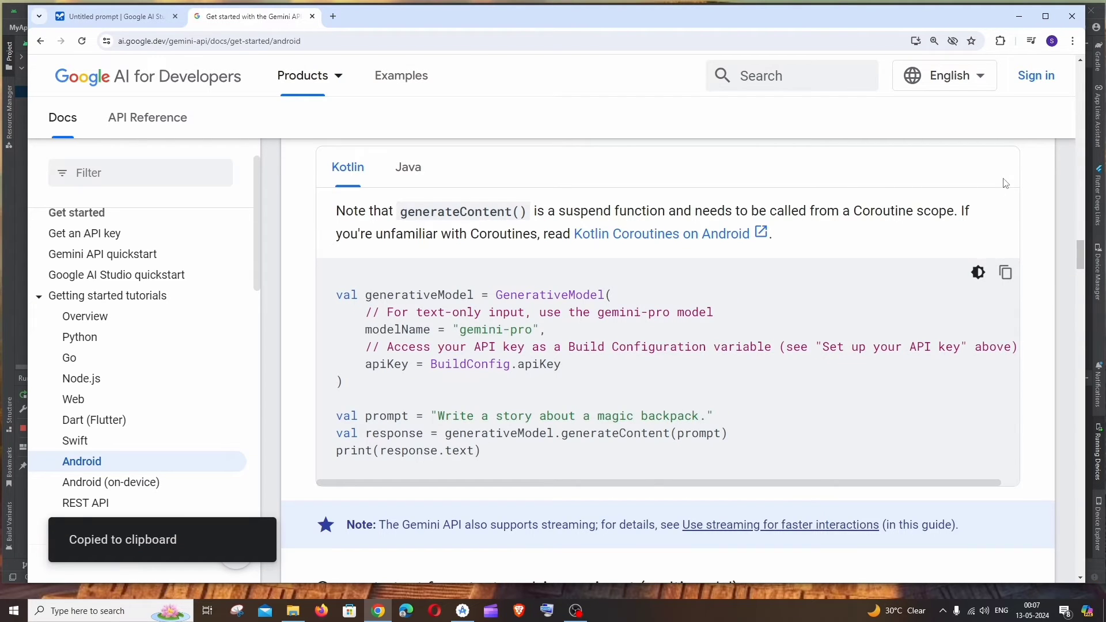
left_click(462, 611)
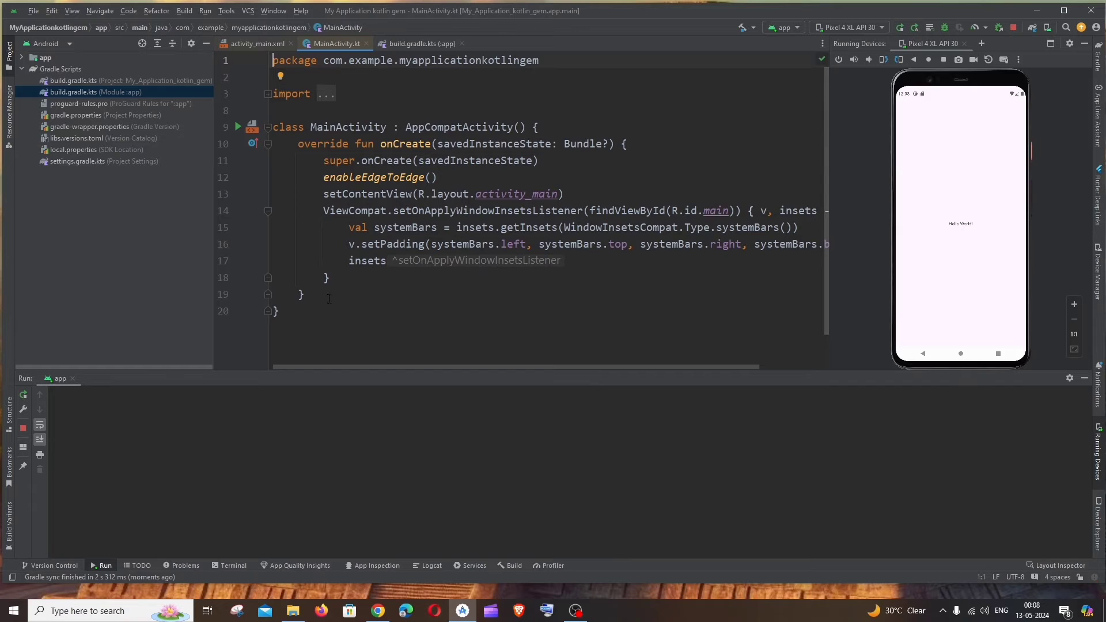
- Start a public fun modelCall() function below onCreate
key("enter")
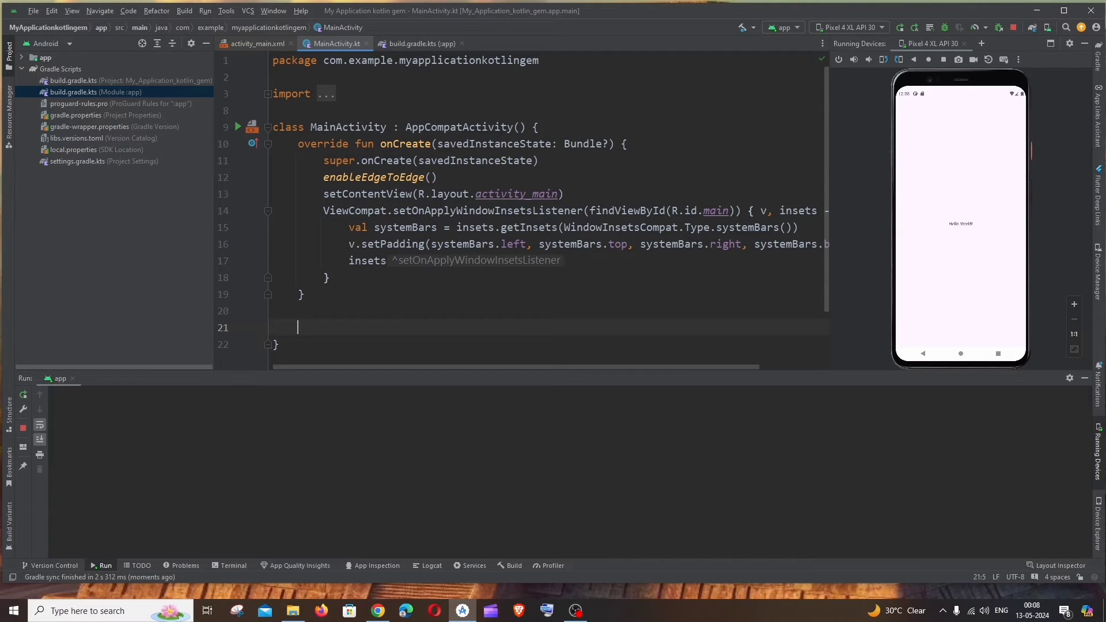
type("pu")
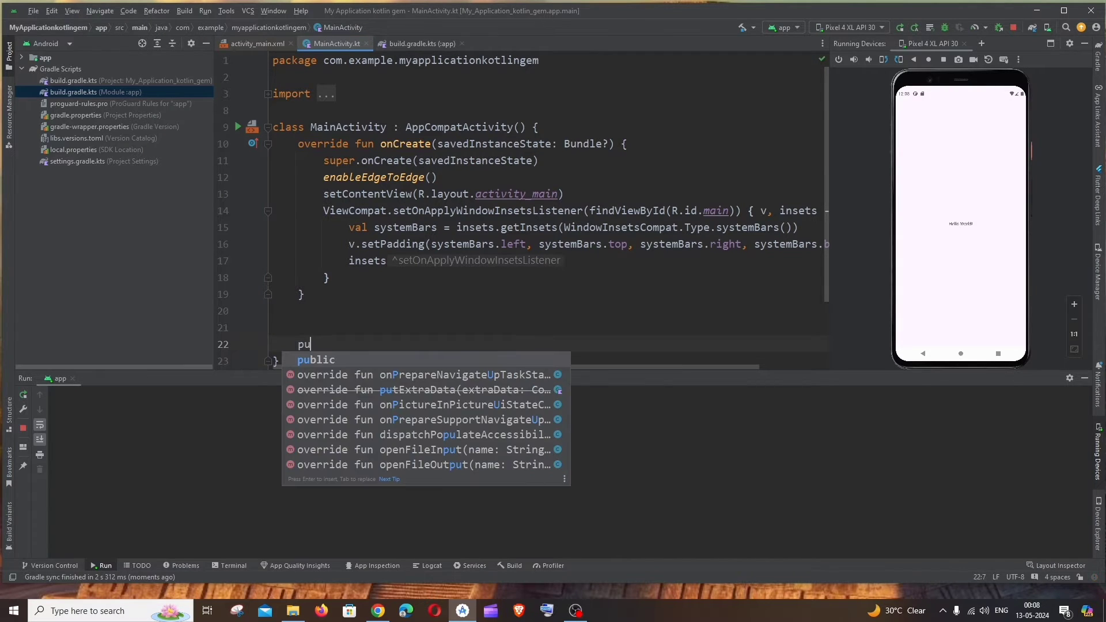
type("blic fun")
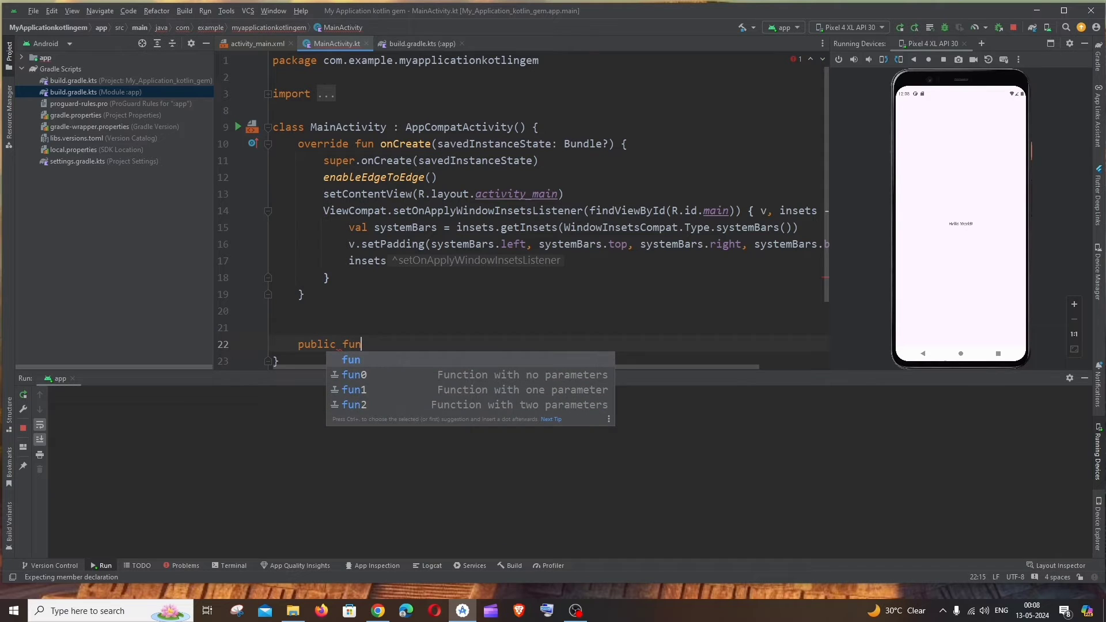
type("modelCall(")
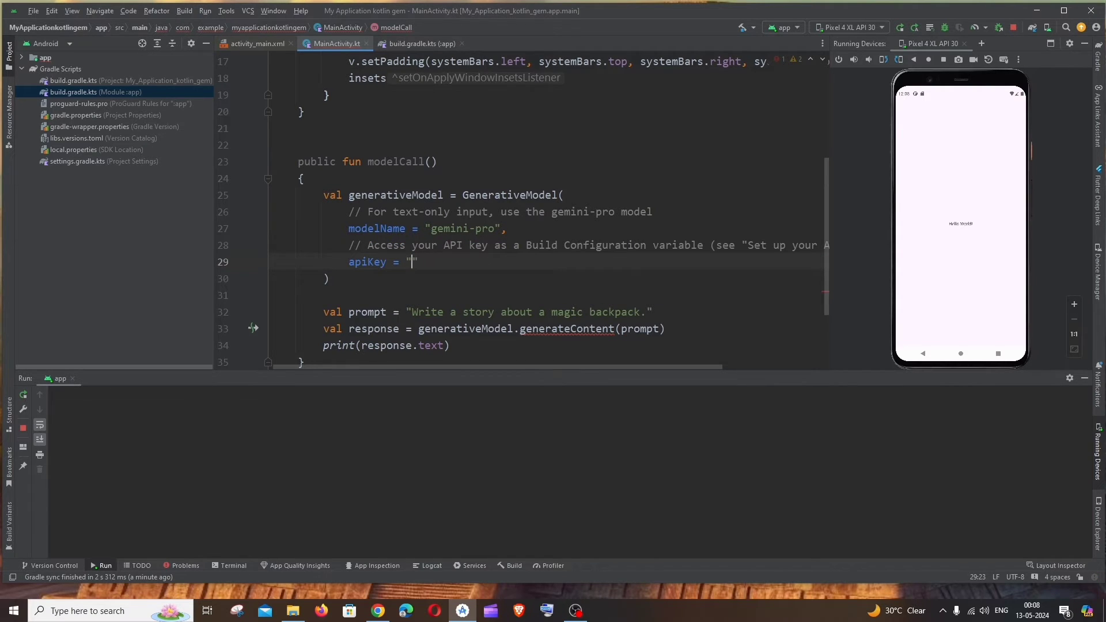
- Wrap generateContent(prompt) in MainScope().launch and print response.text
scroll("down", 3)
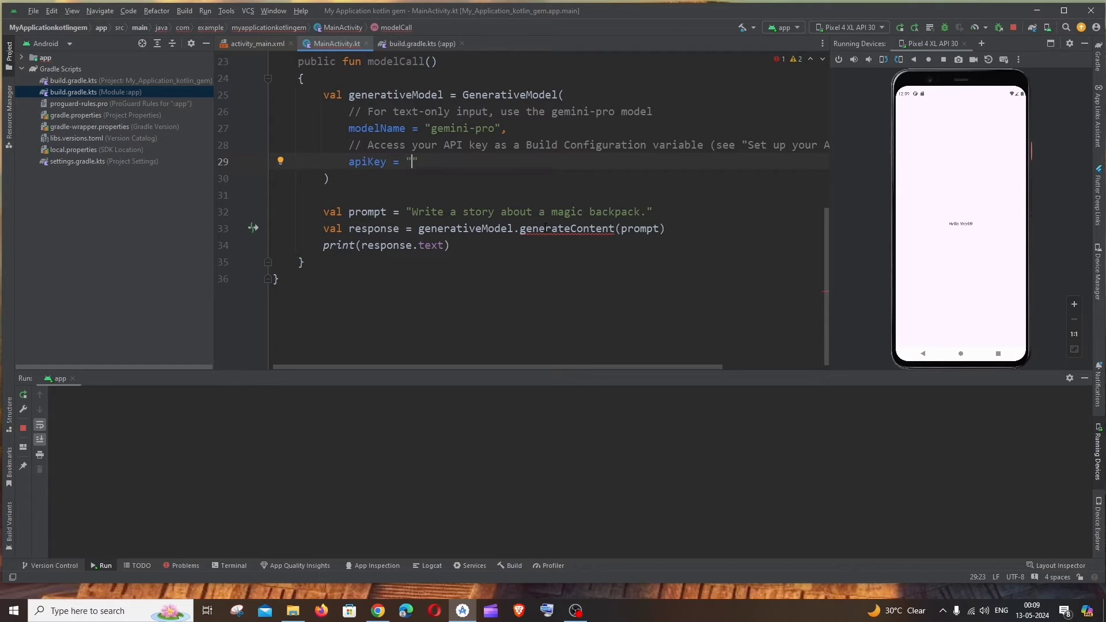
mouse_move(567, 228)
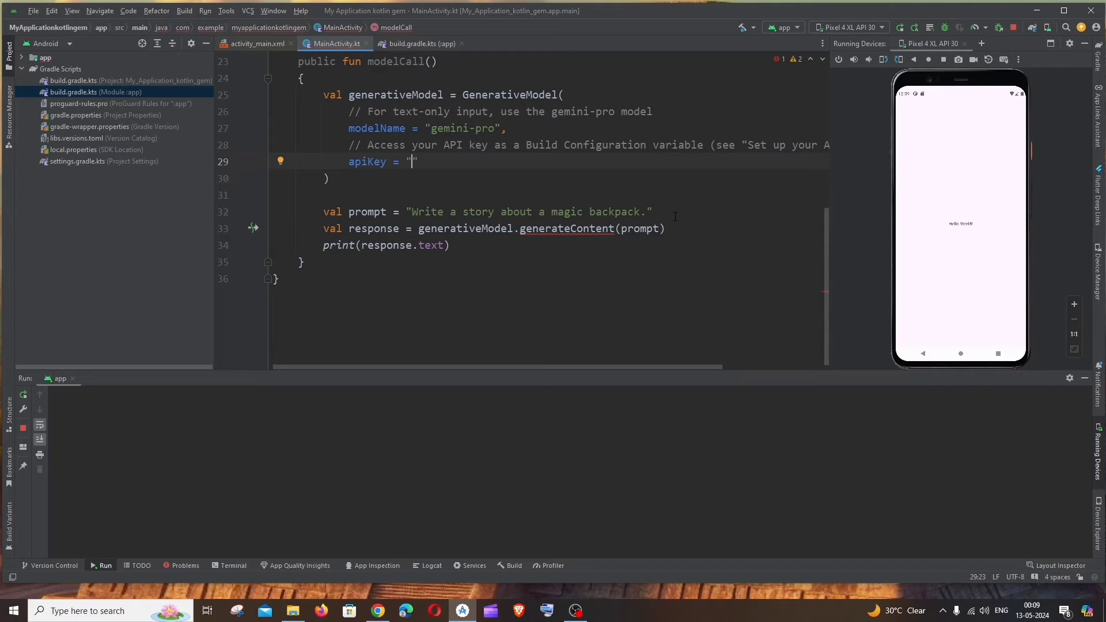
type("M")
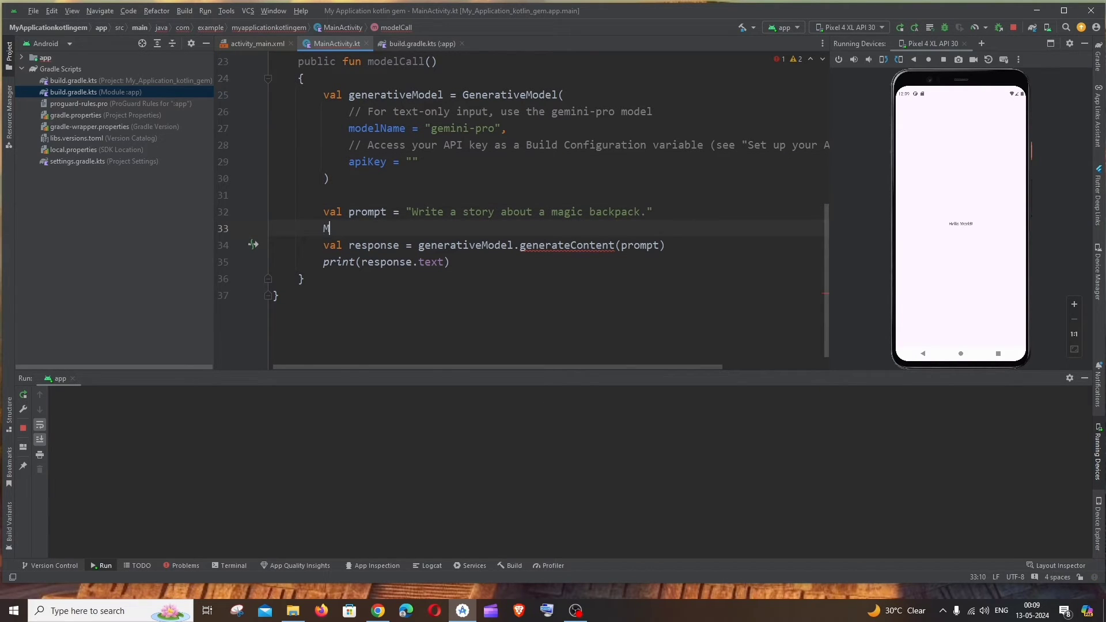
type("ainScope().launch {")
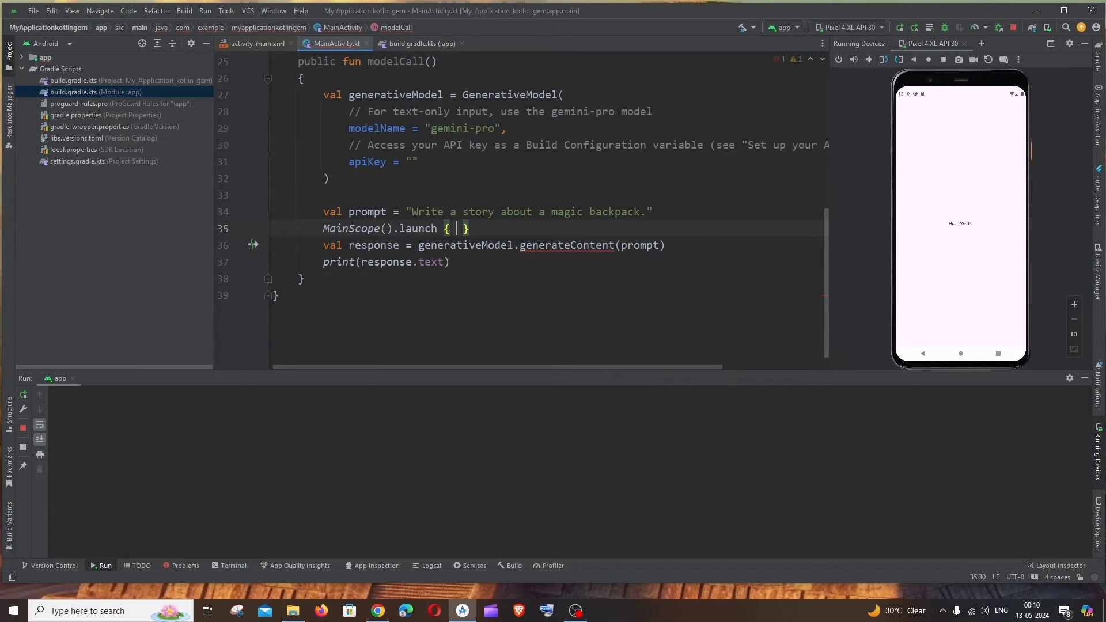
key("Enter")
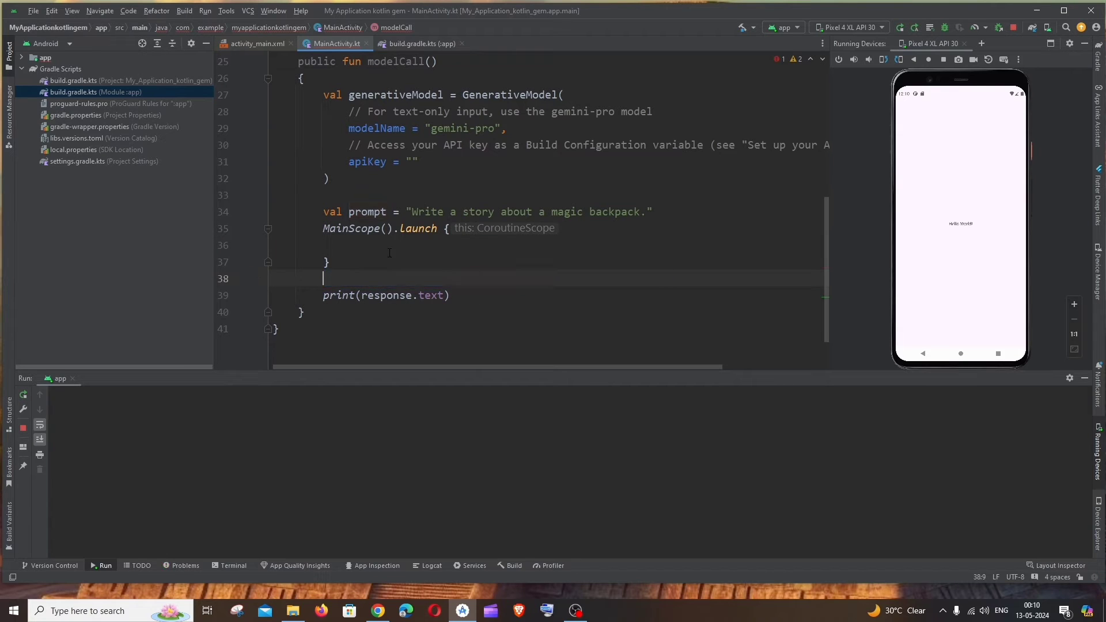
type("val response = generativeModel.generateContent(prompt)")
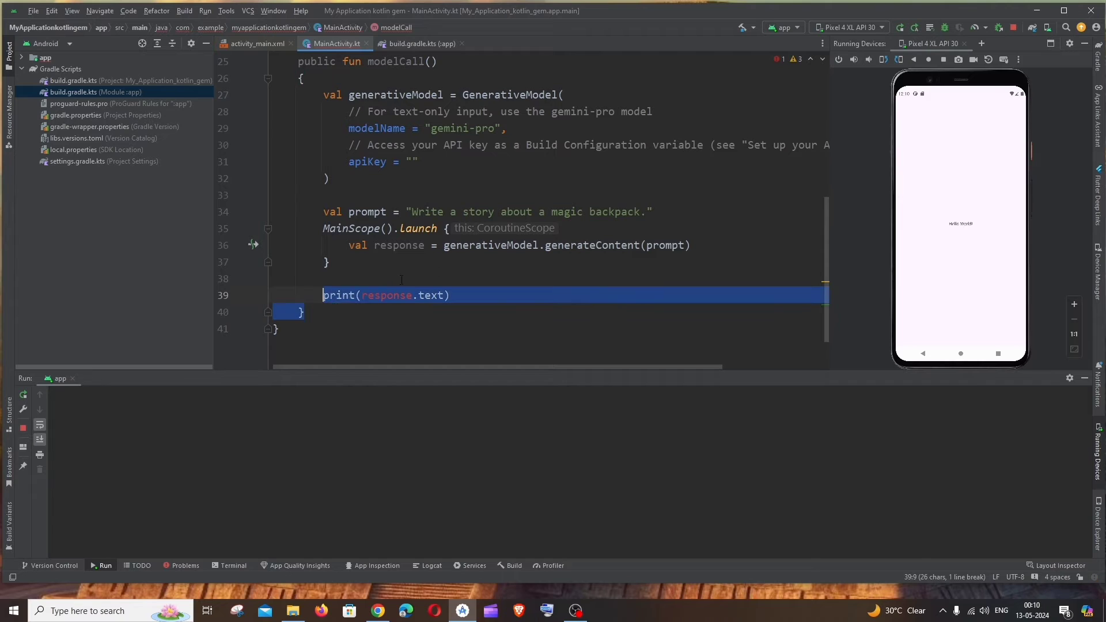
key("Delete")
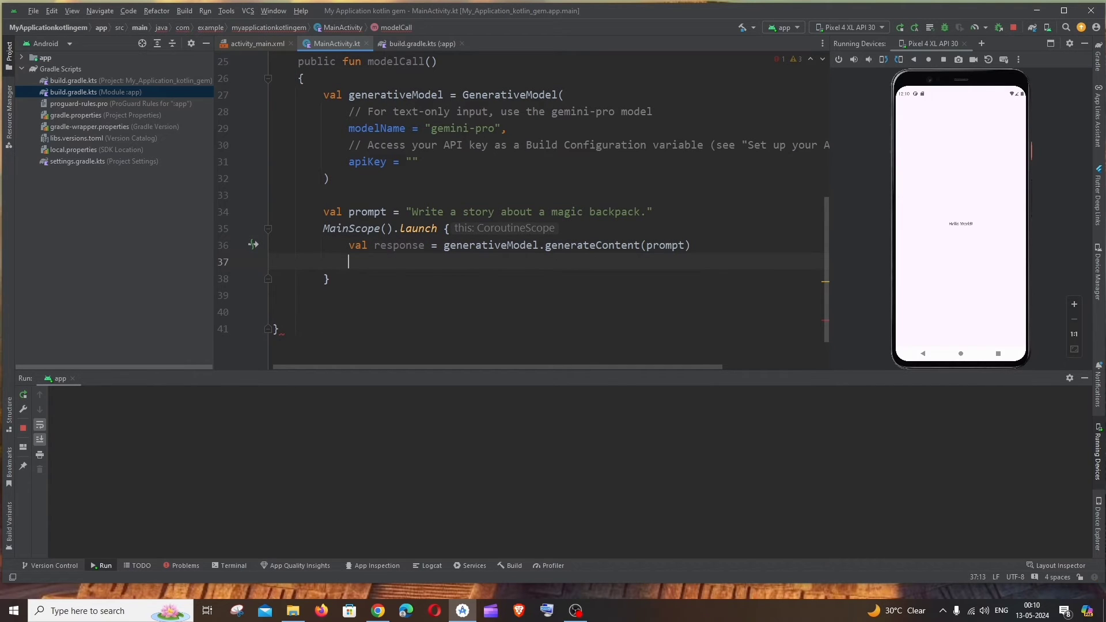
type("print(response.text)")
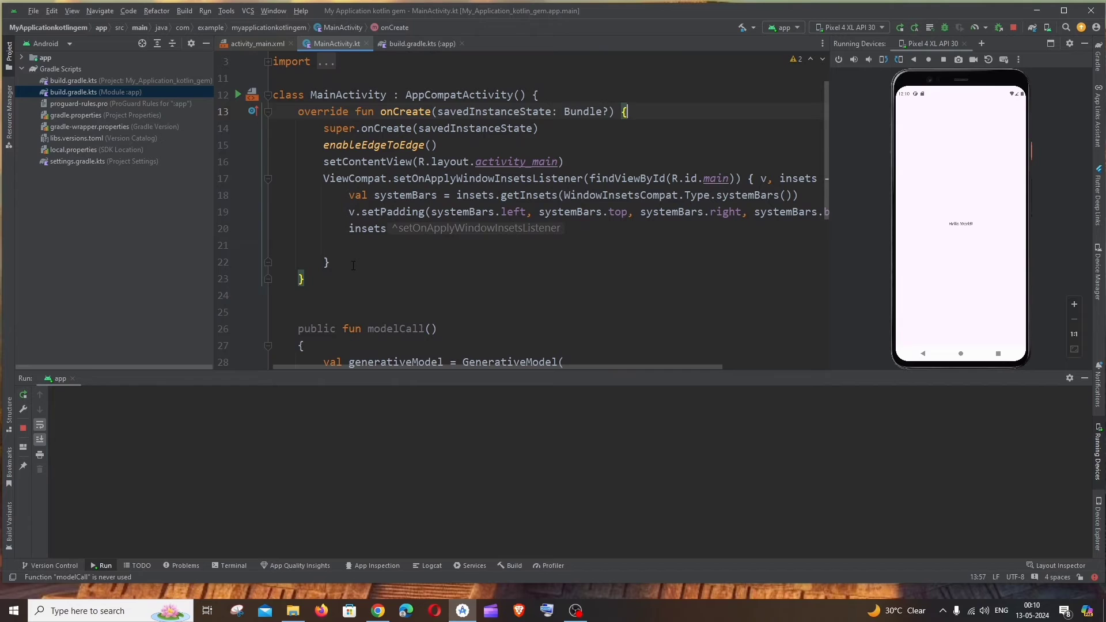
- Add a modelCall() call at the end of onCreate and check the function name
type("modelCall()")
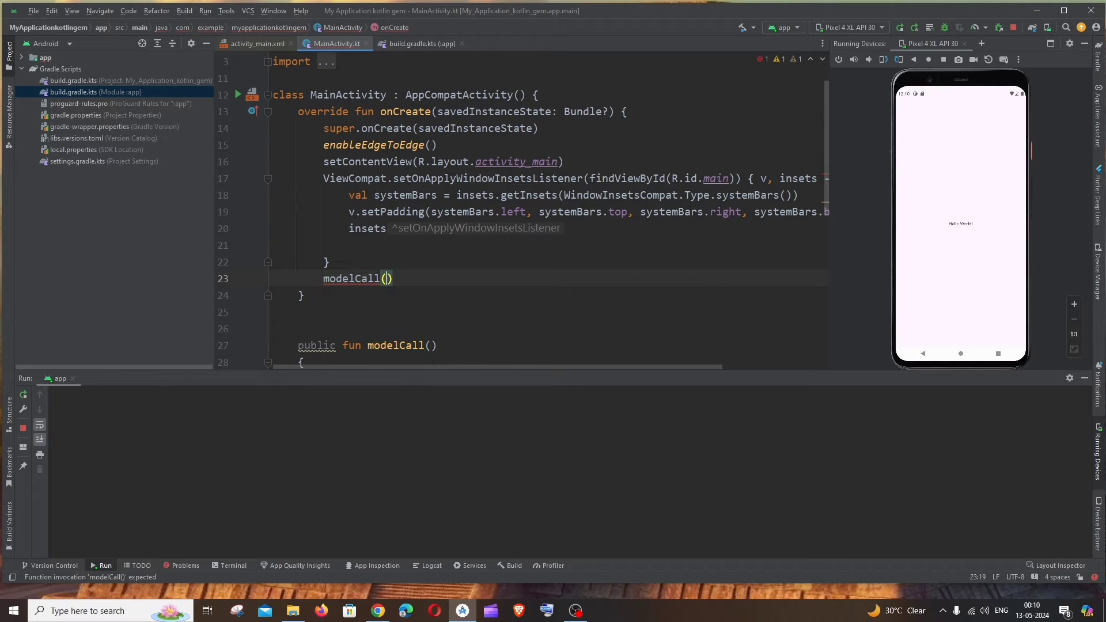
scroll("down", 3)
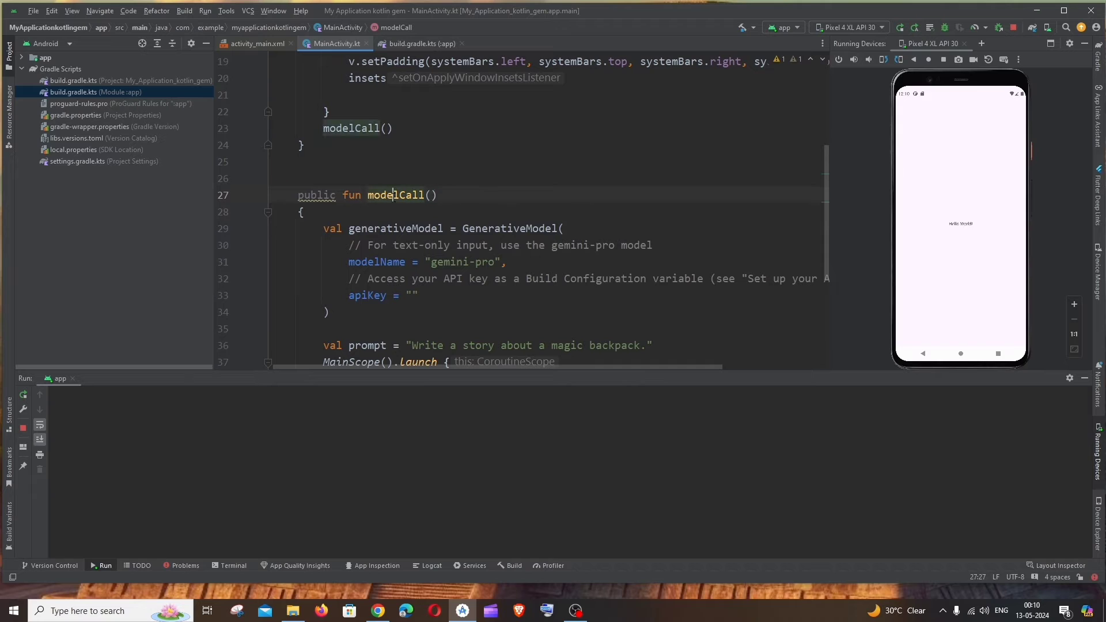
double_click(396, 195)
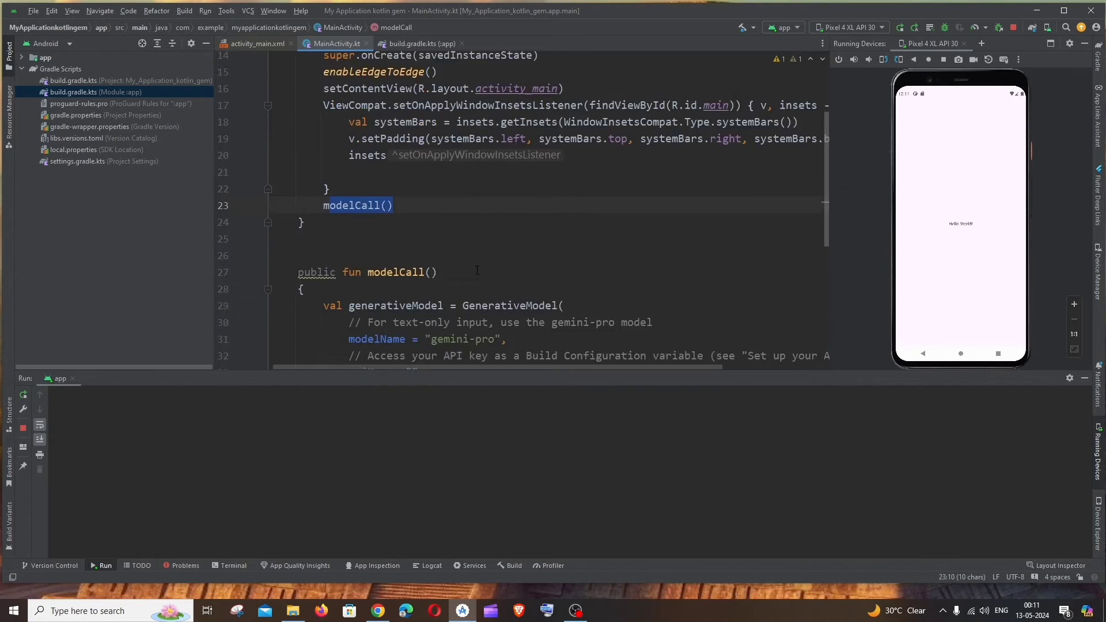
scroll("down", 3)
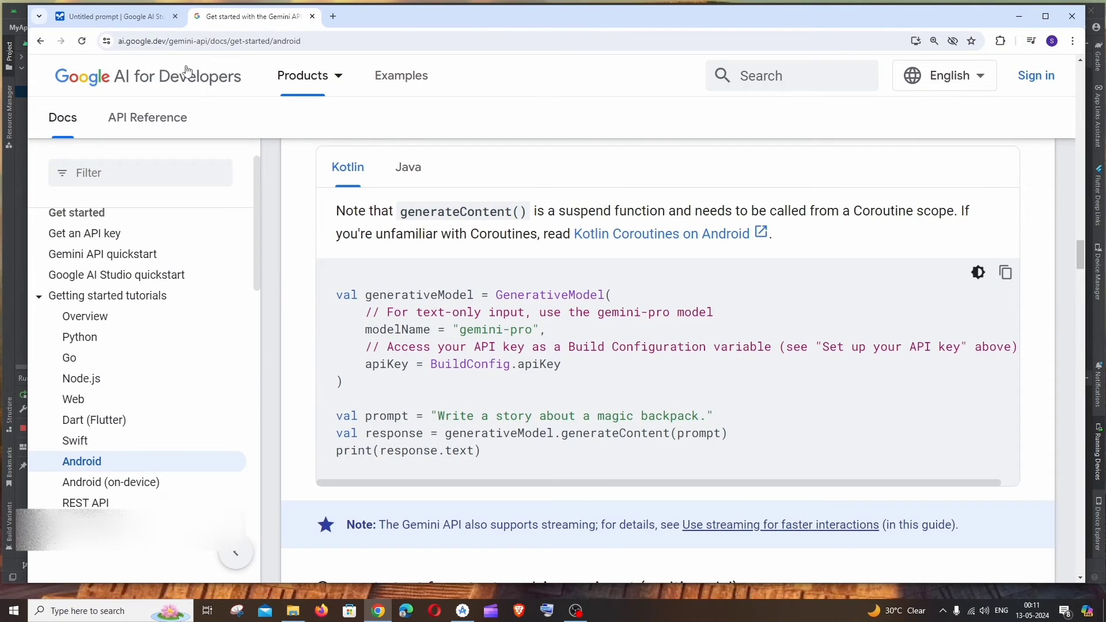
- Generate a new API key in the Generative Language Client project and copy it
left_click(113, 16)
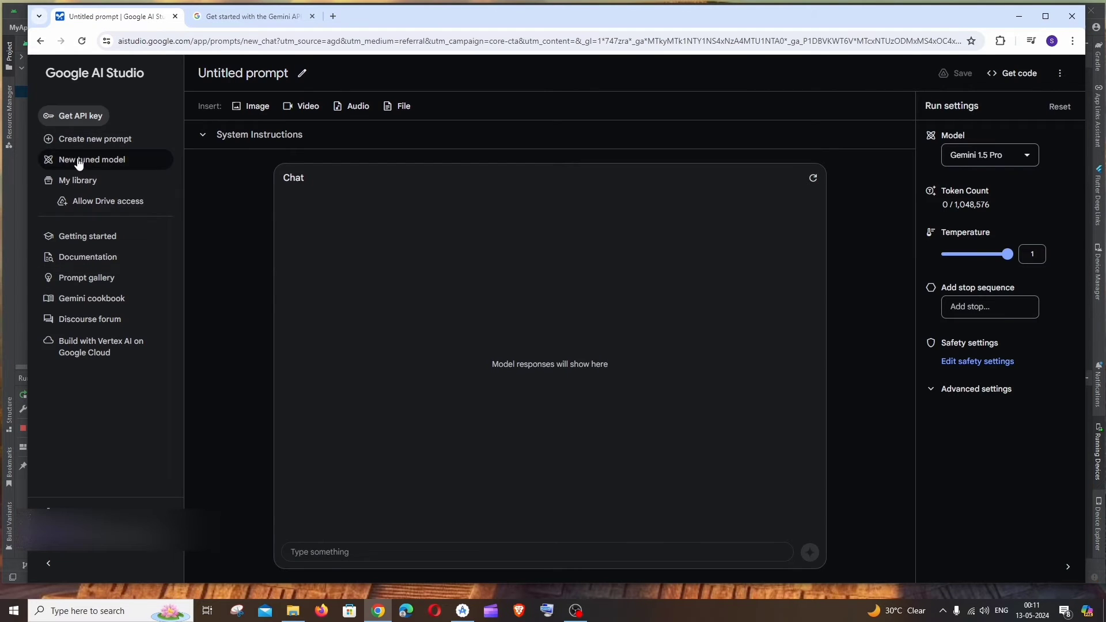
mouse_move(72, 115)
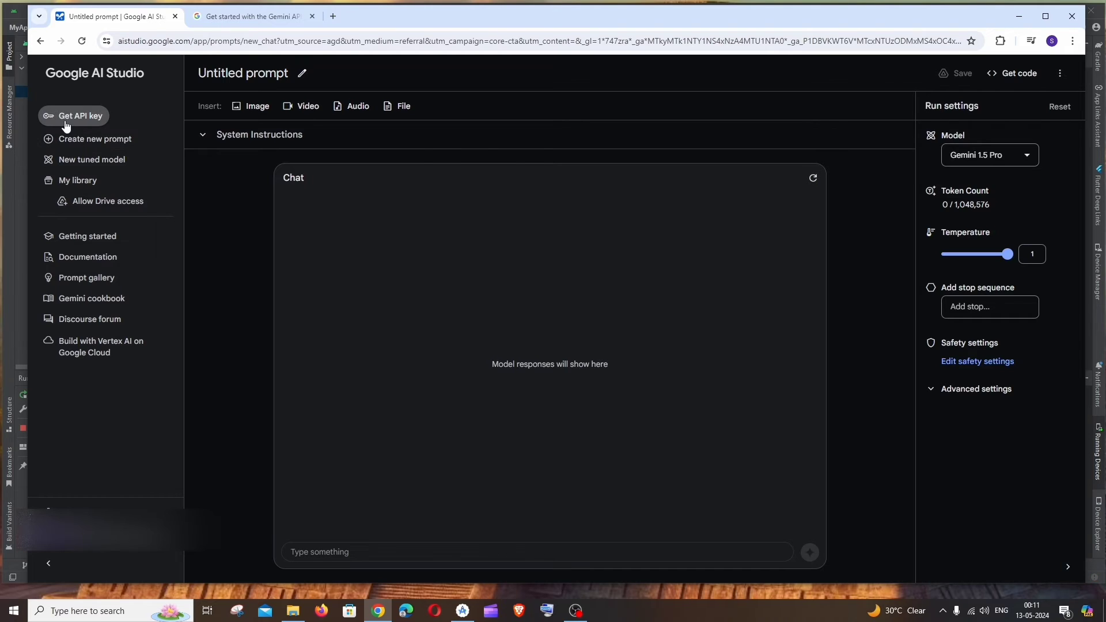
left_click(82, 116)
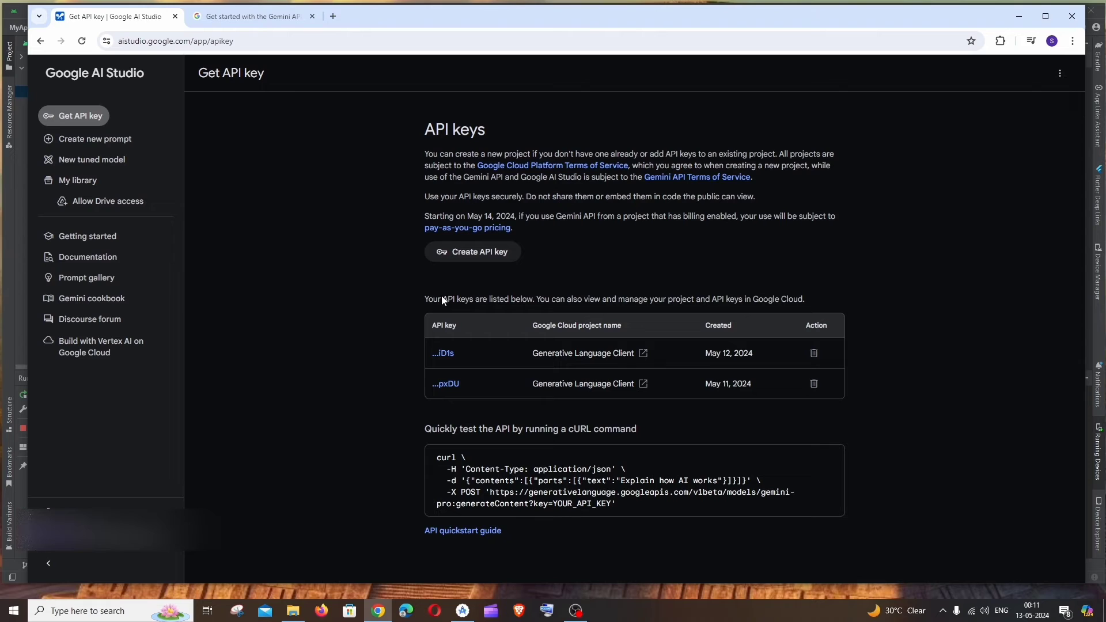
left_click(472, 252)
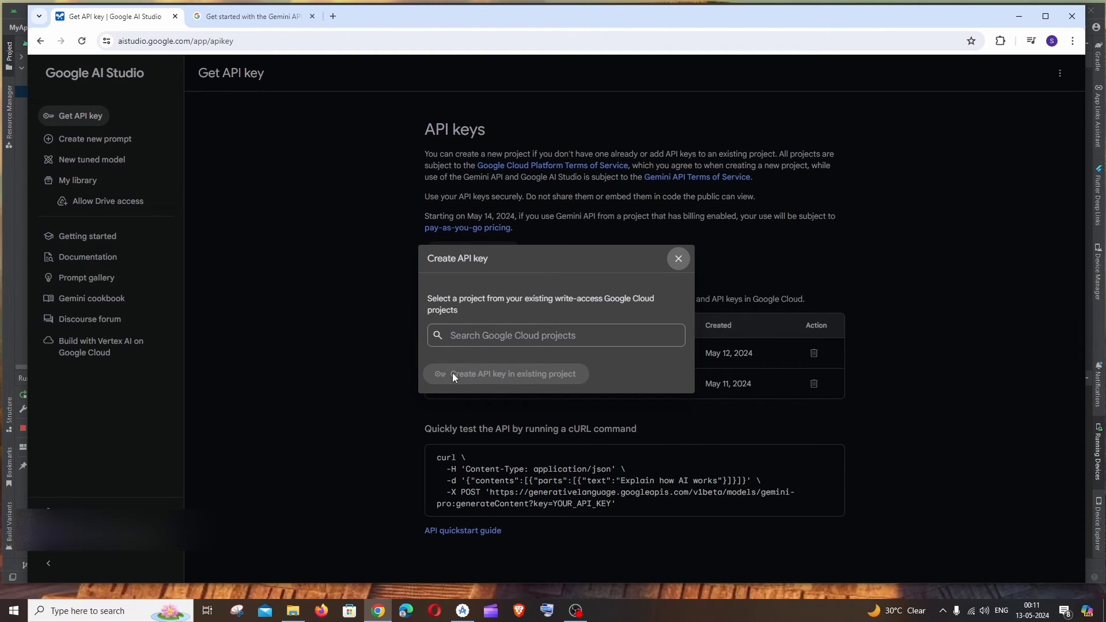
mouse_move(521, 379)
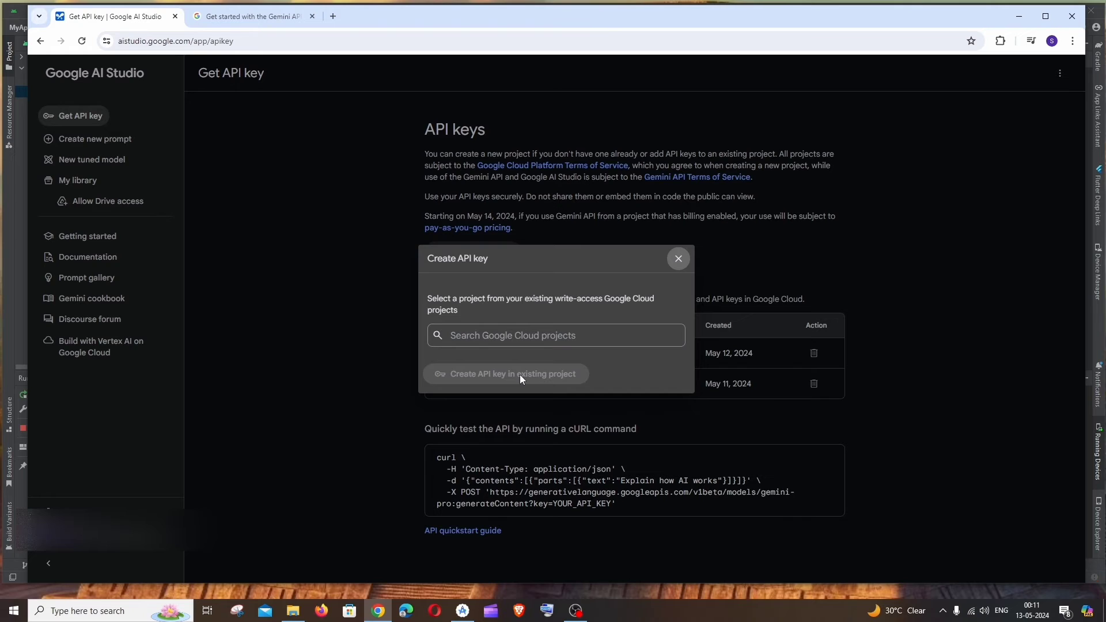
left_click(555, 335)
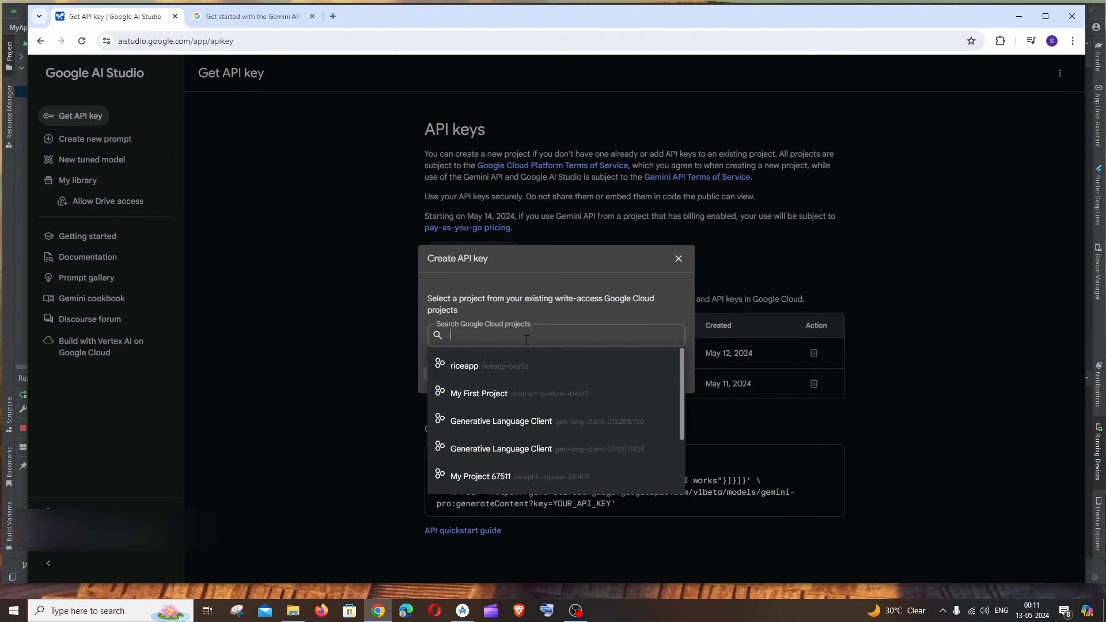
left_click(500, 421)
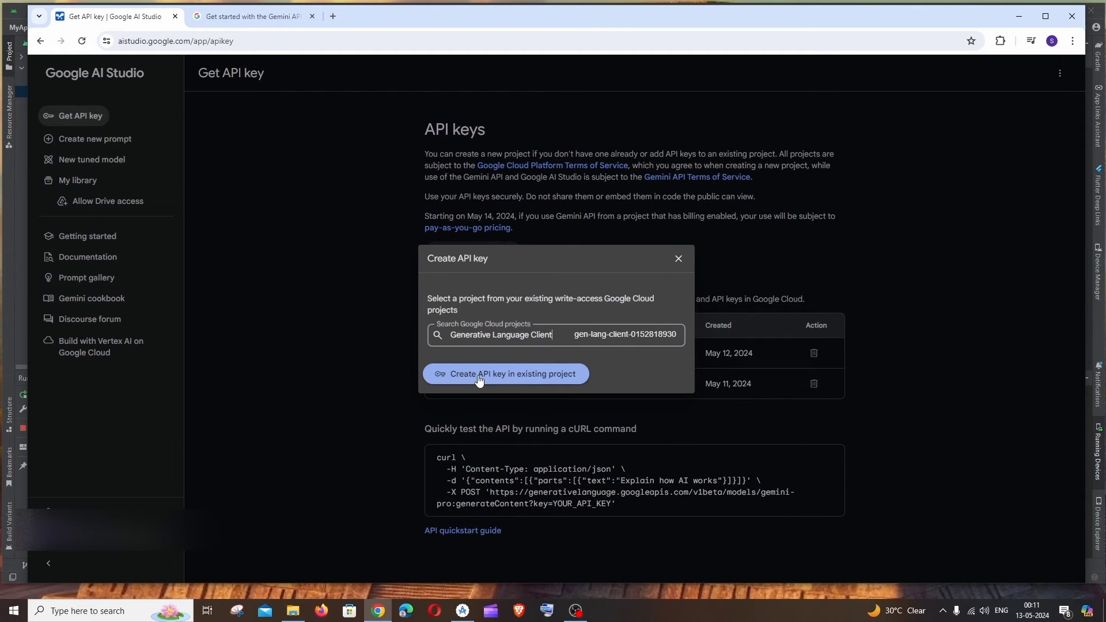
left_click(506, 374)
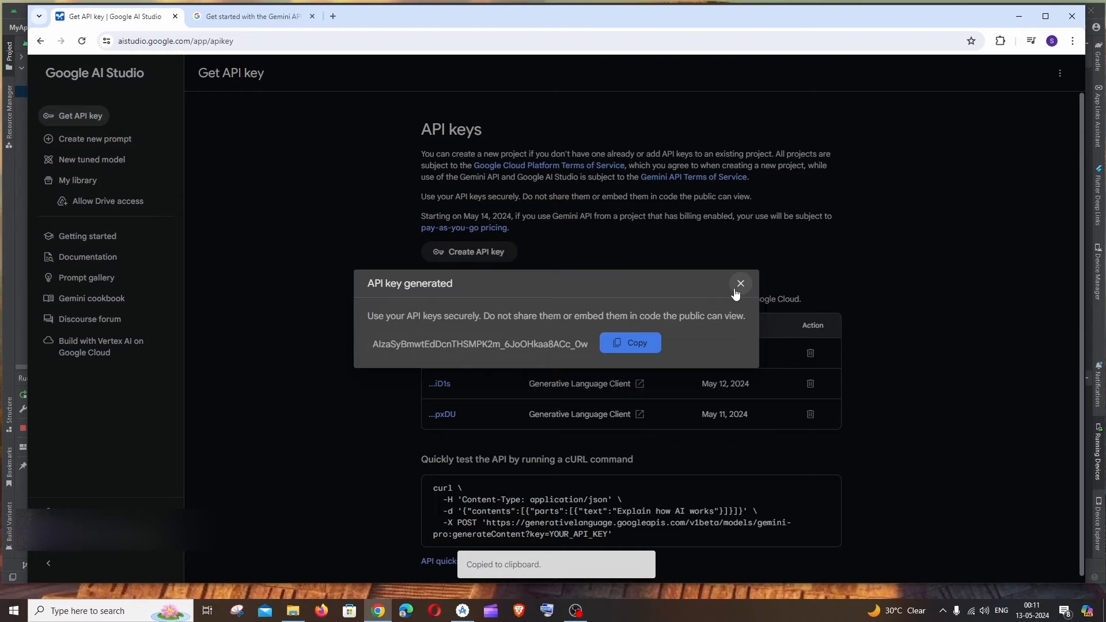
left_click(739, 283)
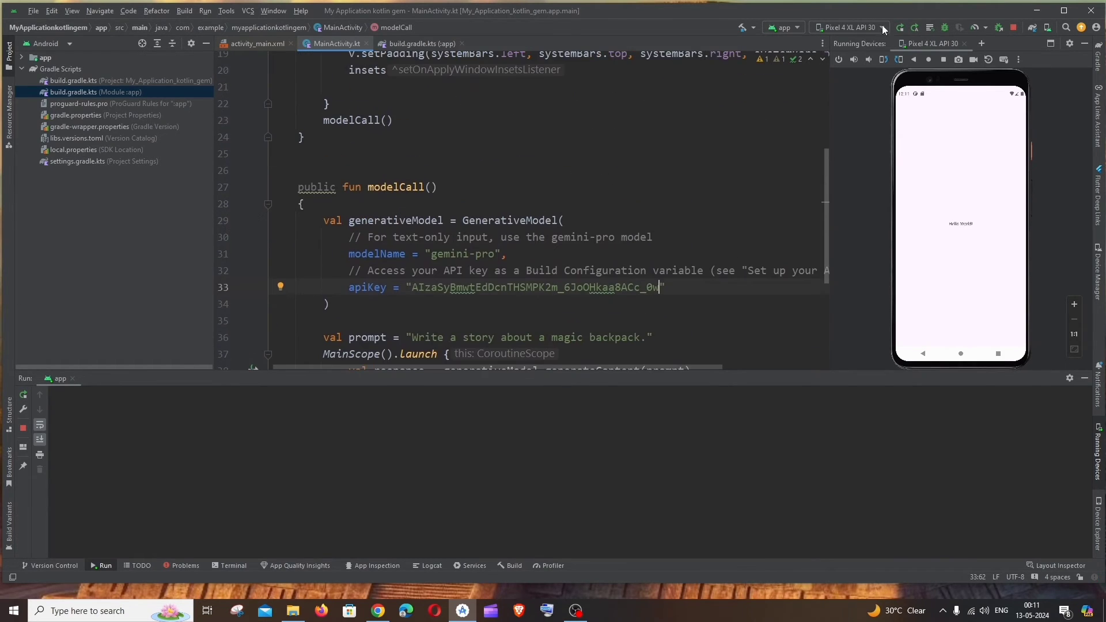
mouse_move(901, 27)
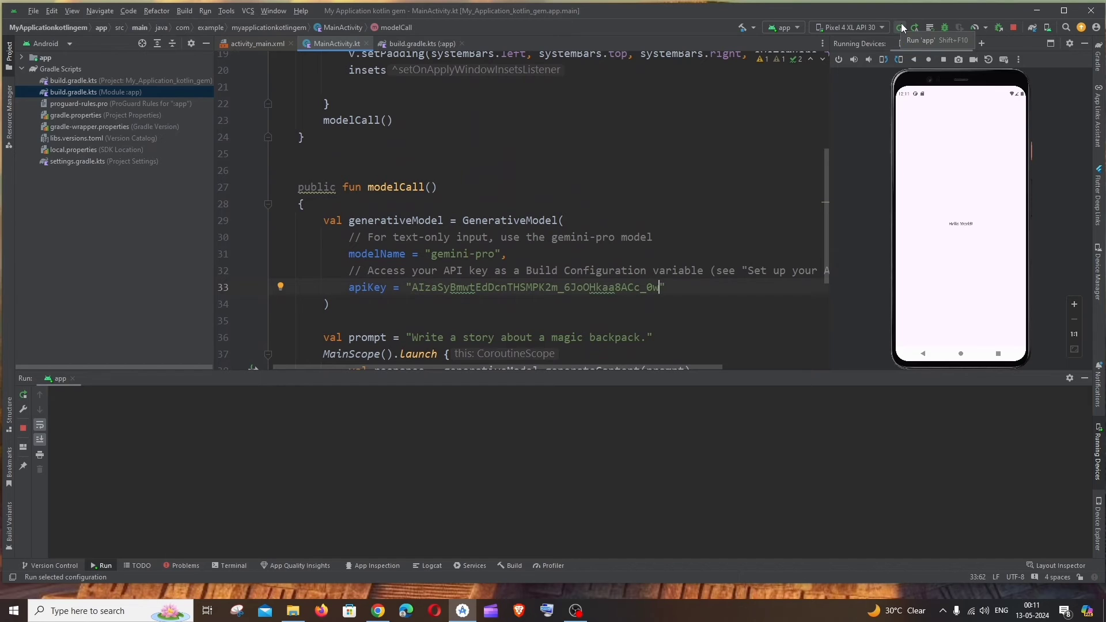
- Run the app on the Pixel 4 XL emulator and read the backpack story in Logcat
left_click(901, 27)
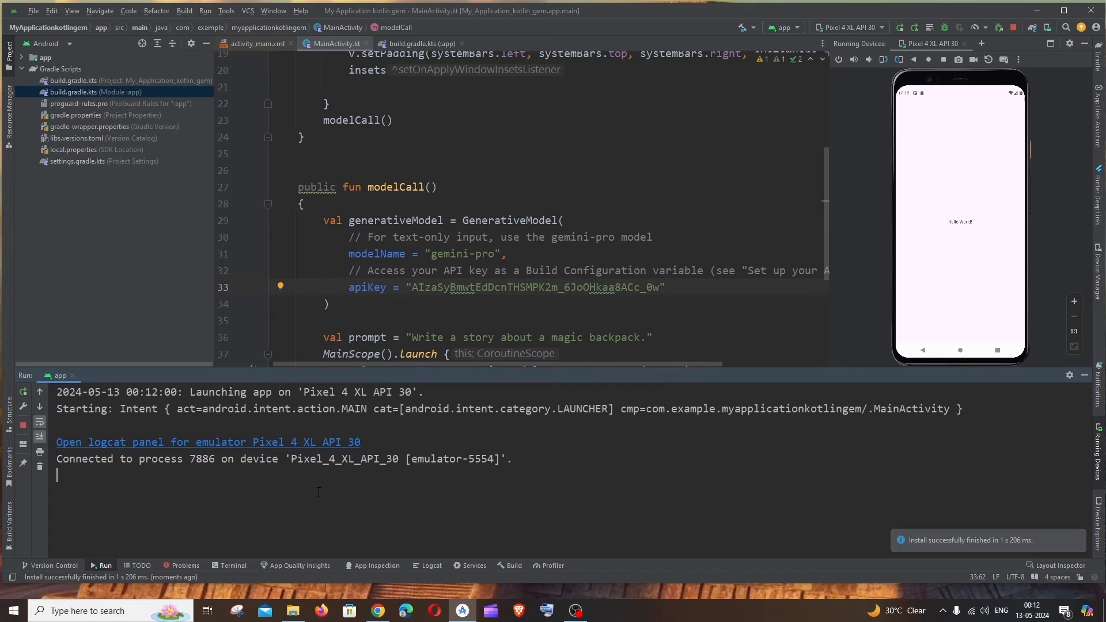
left_click(431, 565)
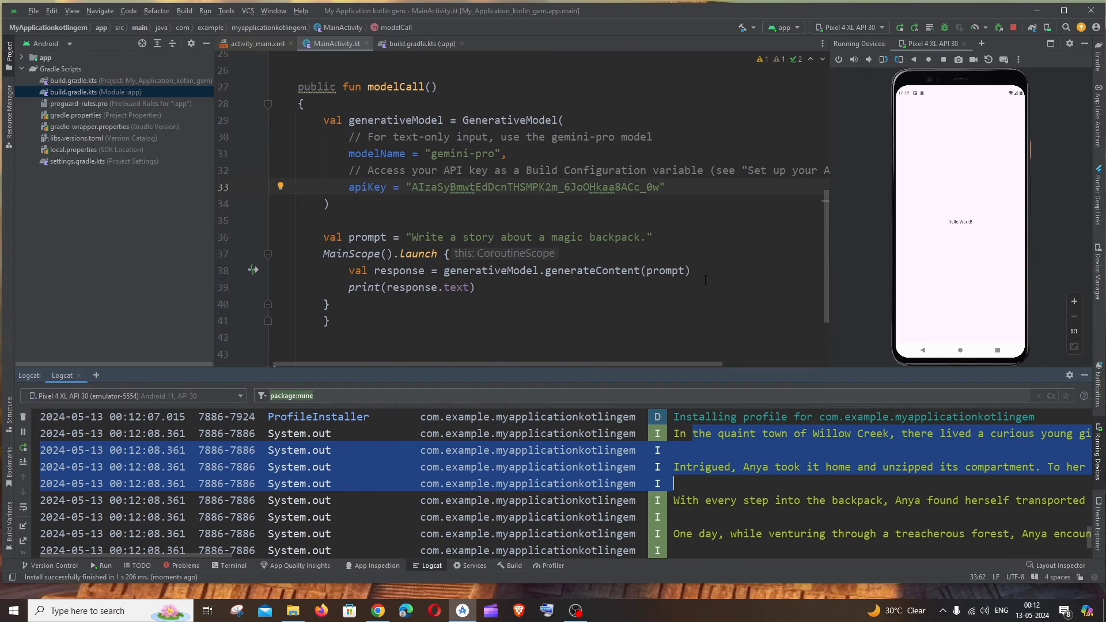
scroll("down", 3)
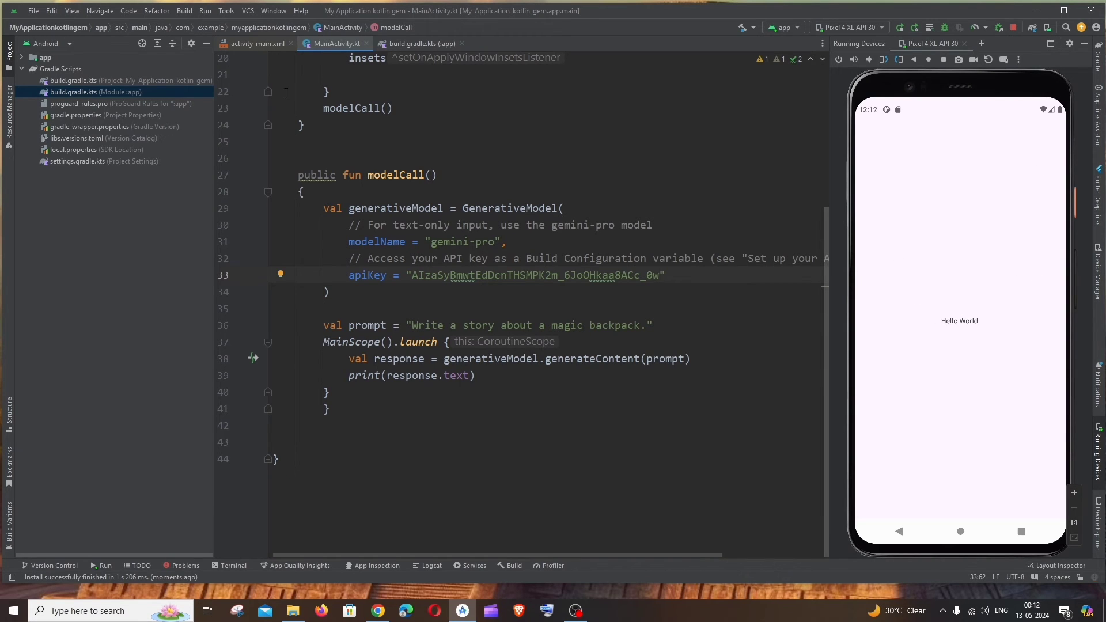
left_click(255, 43)
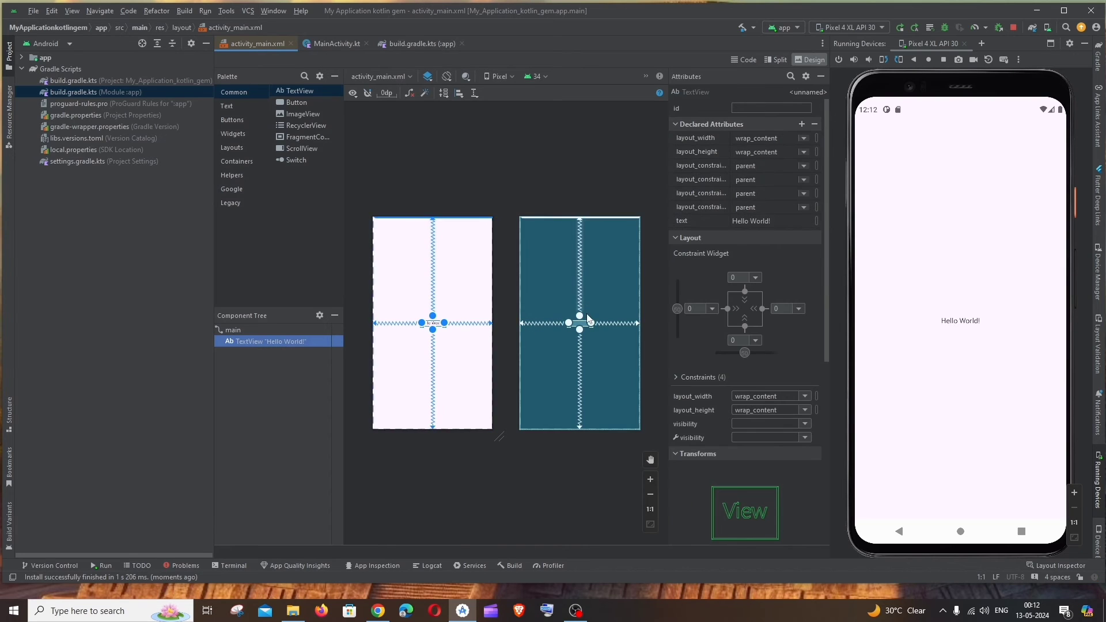
- Give the Hello World TextView the id demotext, then go back to MainActivity.kt
left_click(770, 108)
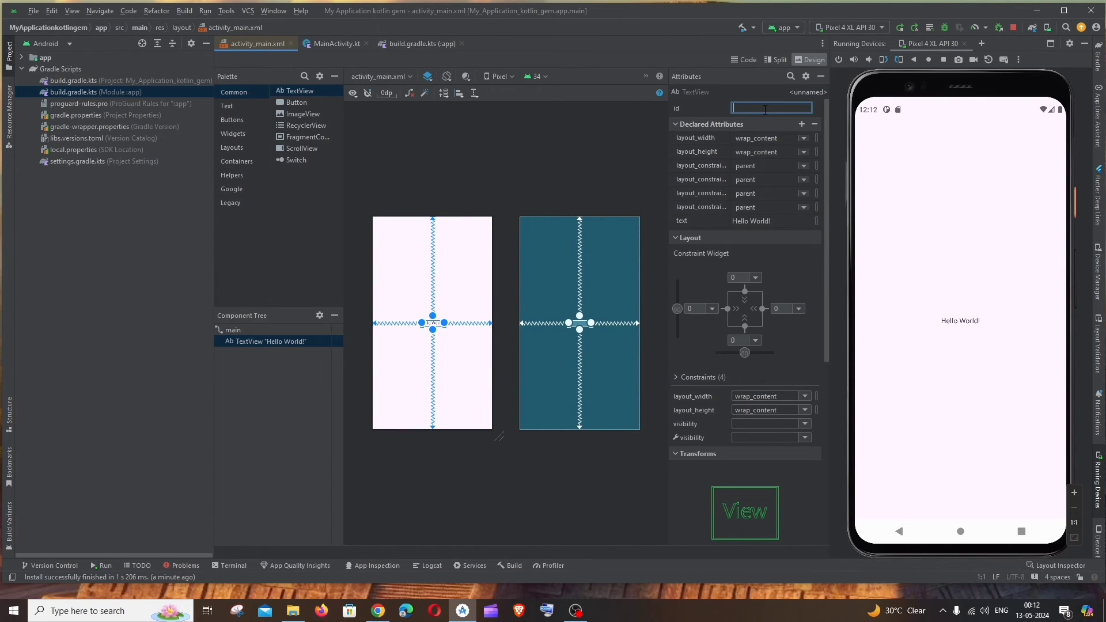
type("demotext")
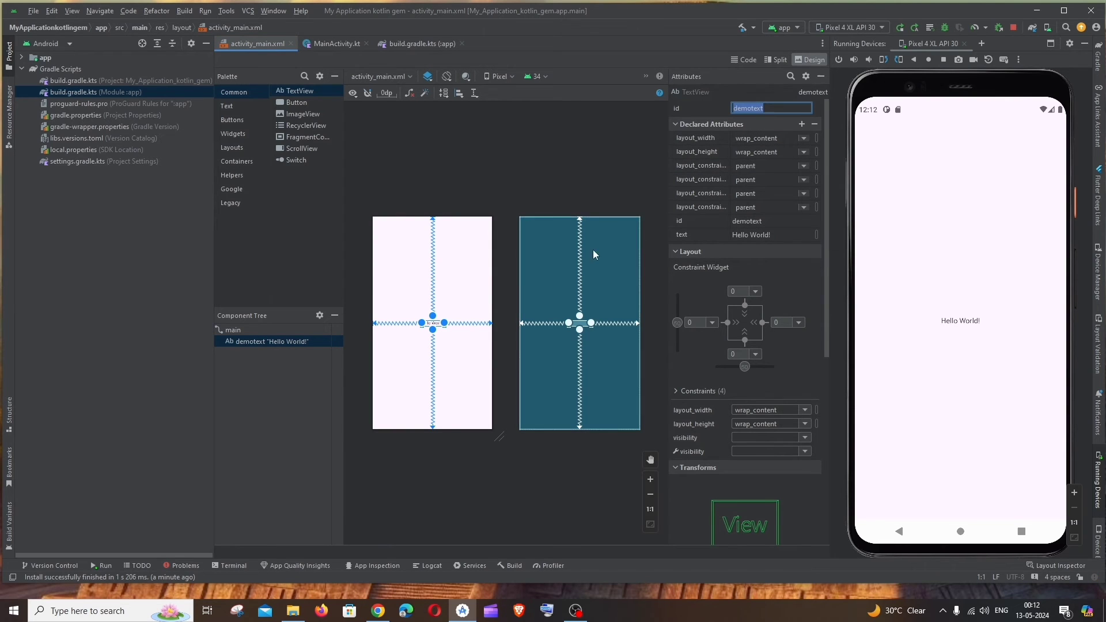
left_click(335, 43)
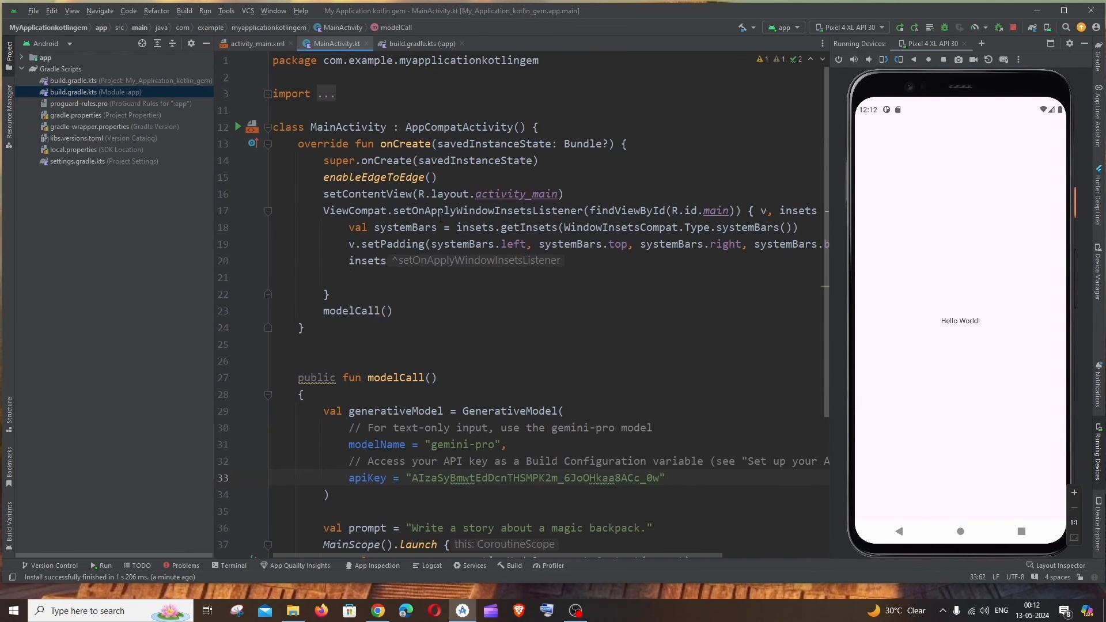
- Remove 'public', add textV = findViewById<TextView>(R.id.demotext), and set textV's text to response.text
double_click(394, 326)
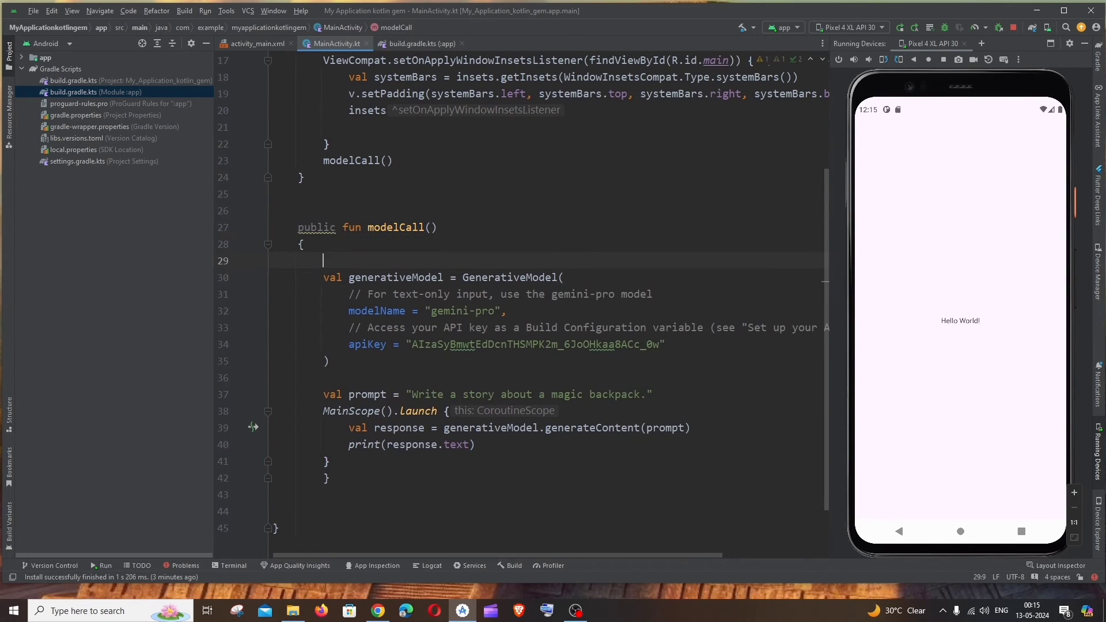
double_click(316, 227)
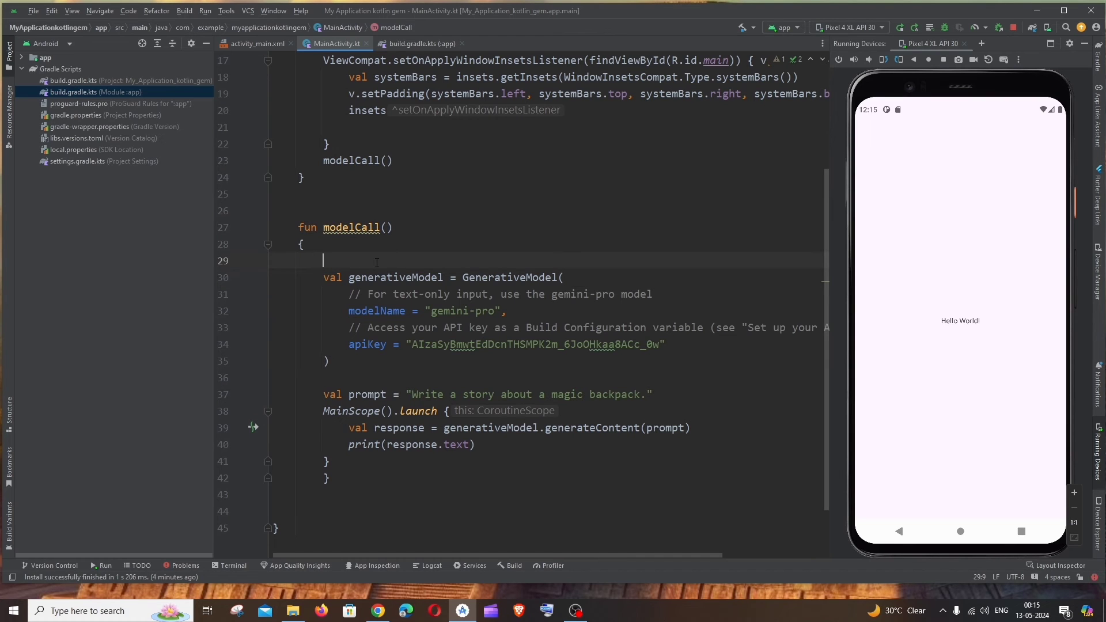
type("var")
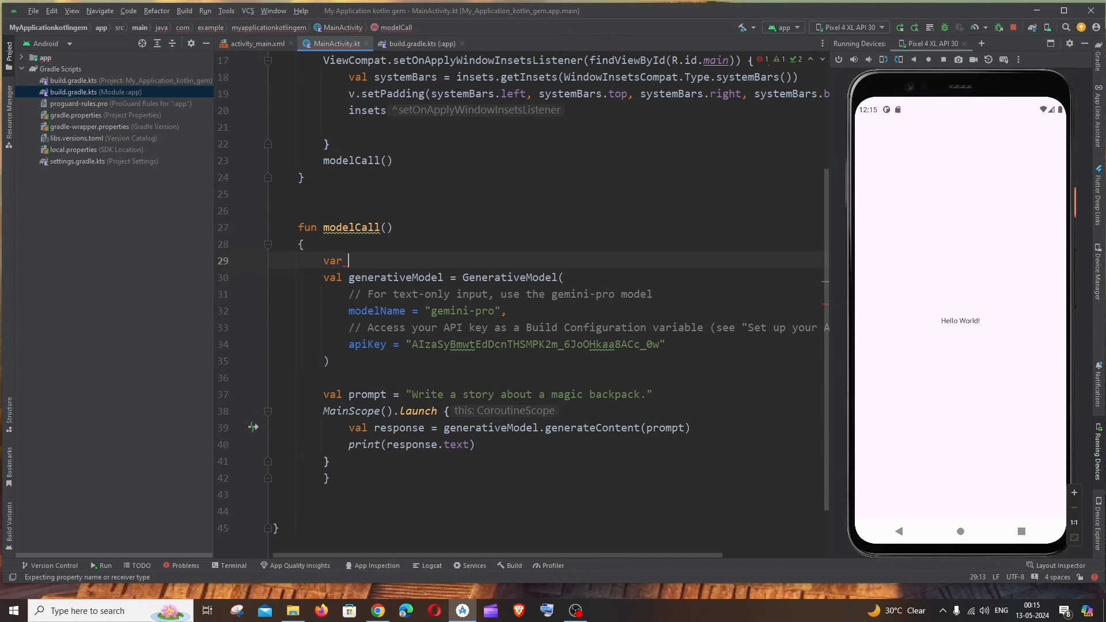
type("textV")
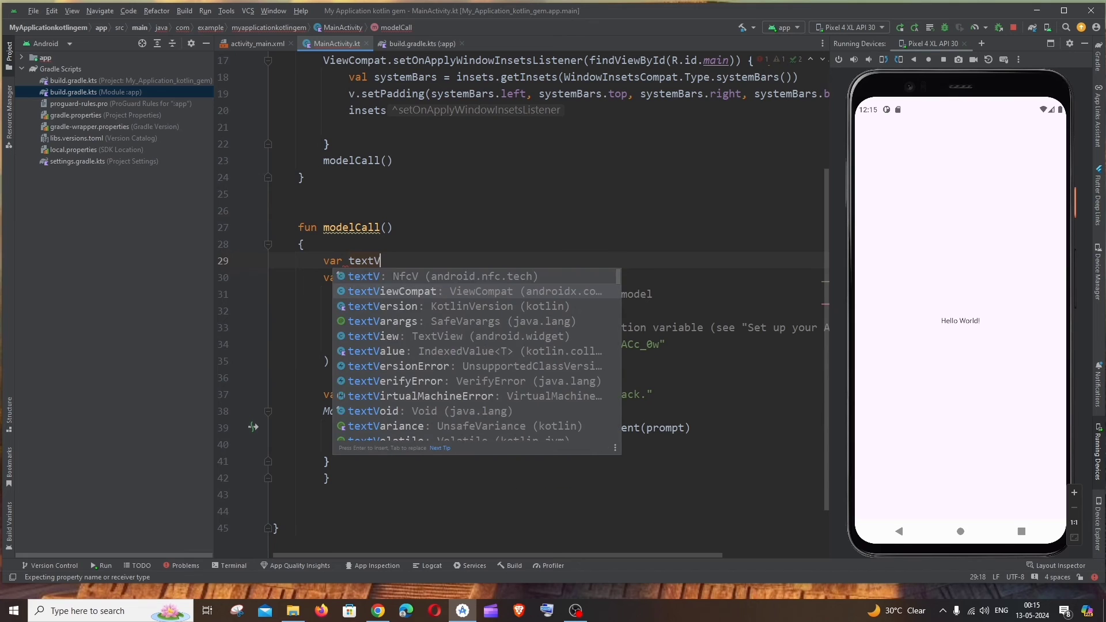
type("=findViewById<TextView>(")
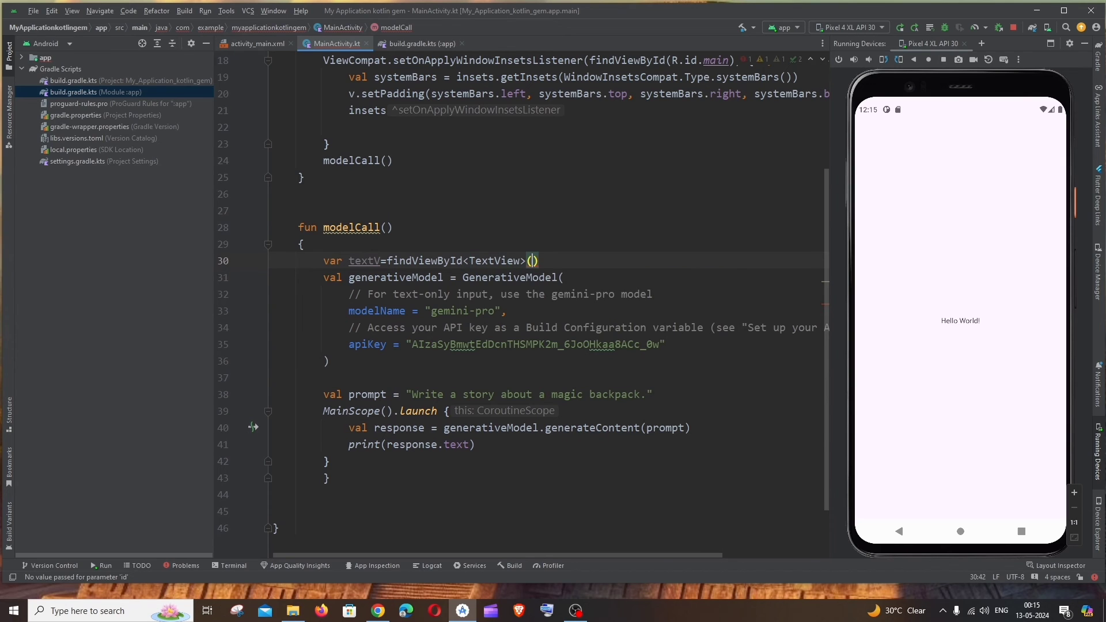
type("R.id")
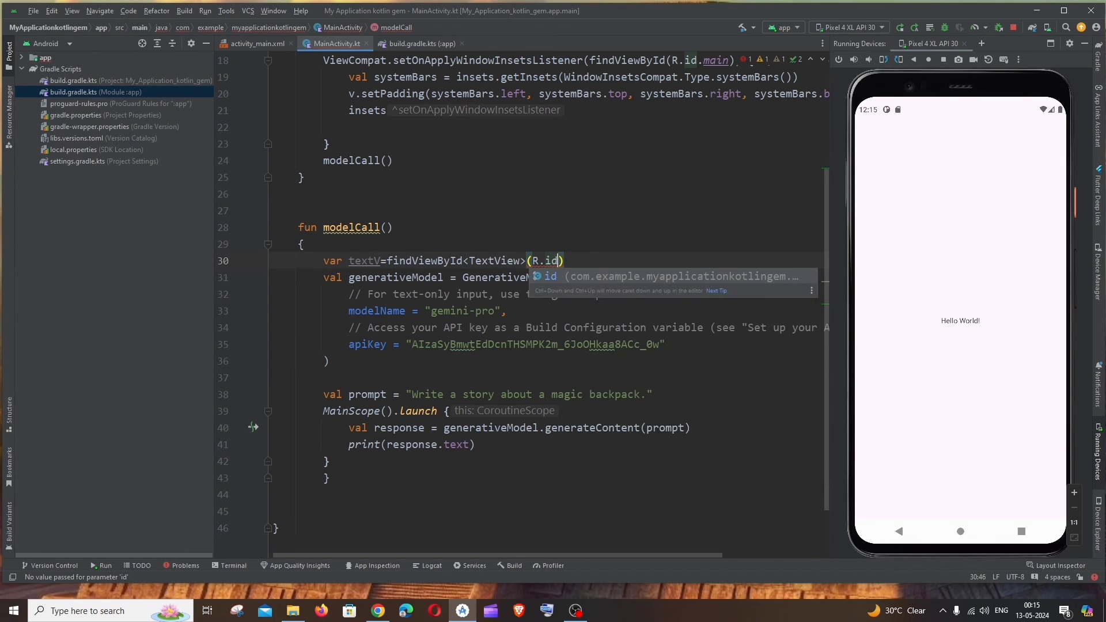
type("demotext")
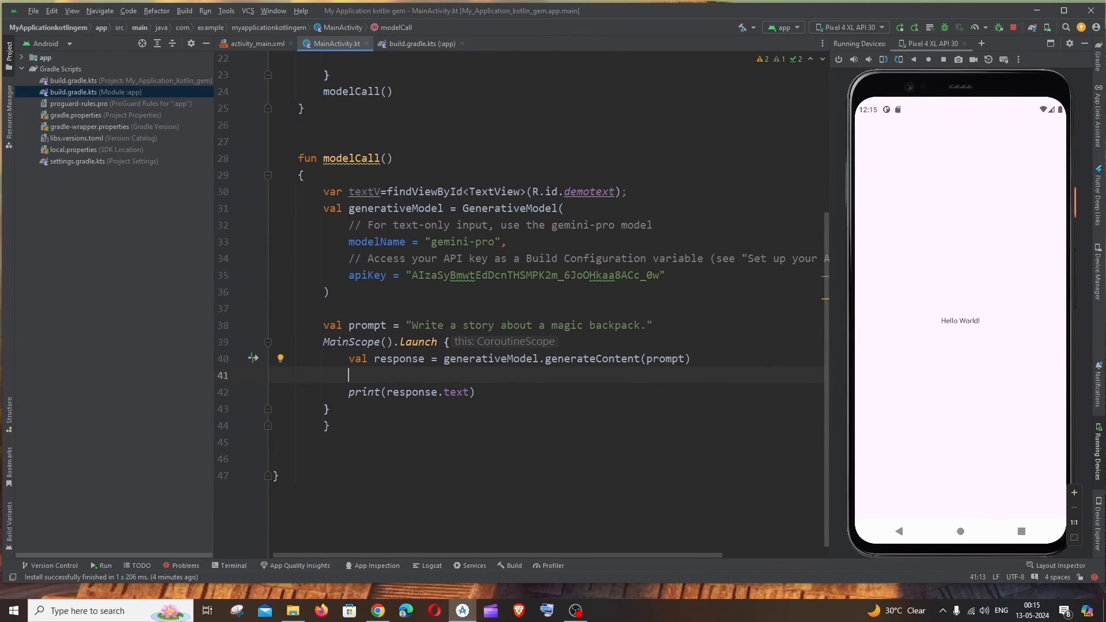
type("textV.setText(")
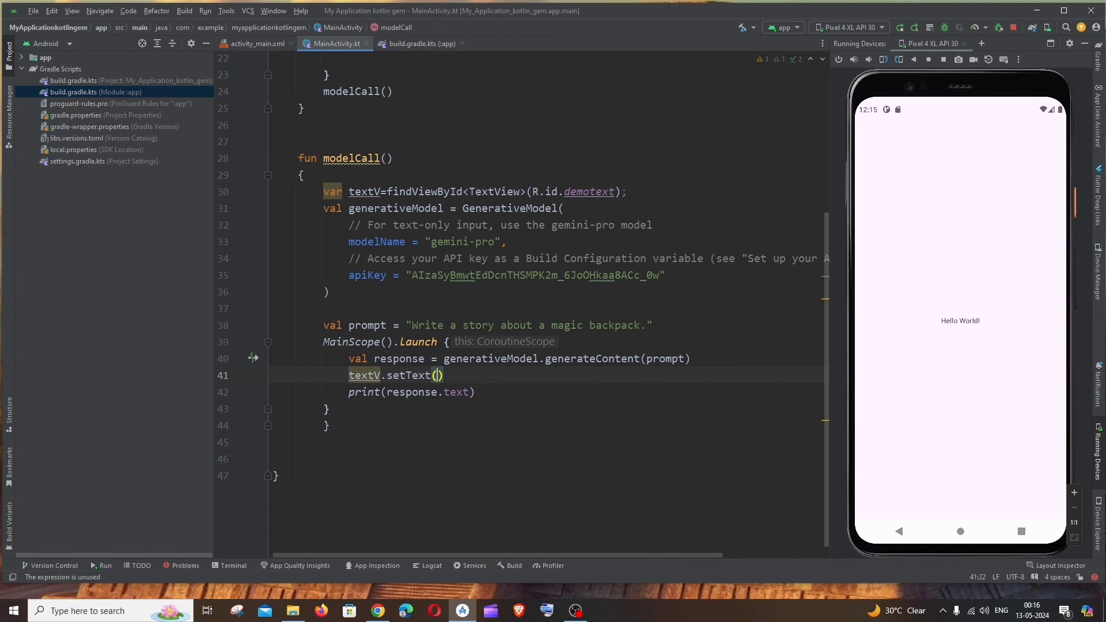
type("response.text")
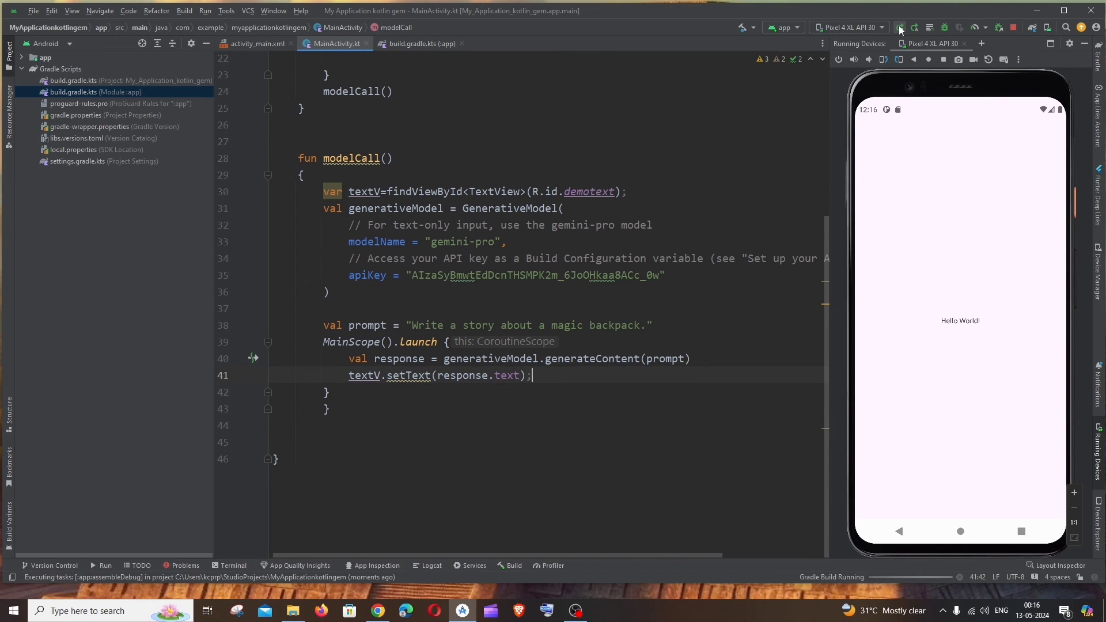
- Rerun the app so the emulator shows Gemini's magic backpack story
left_click(899, 28)
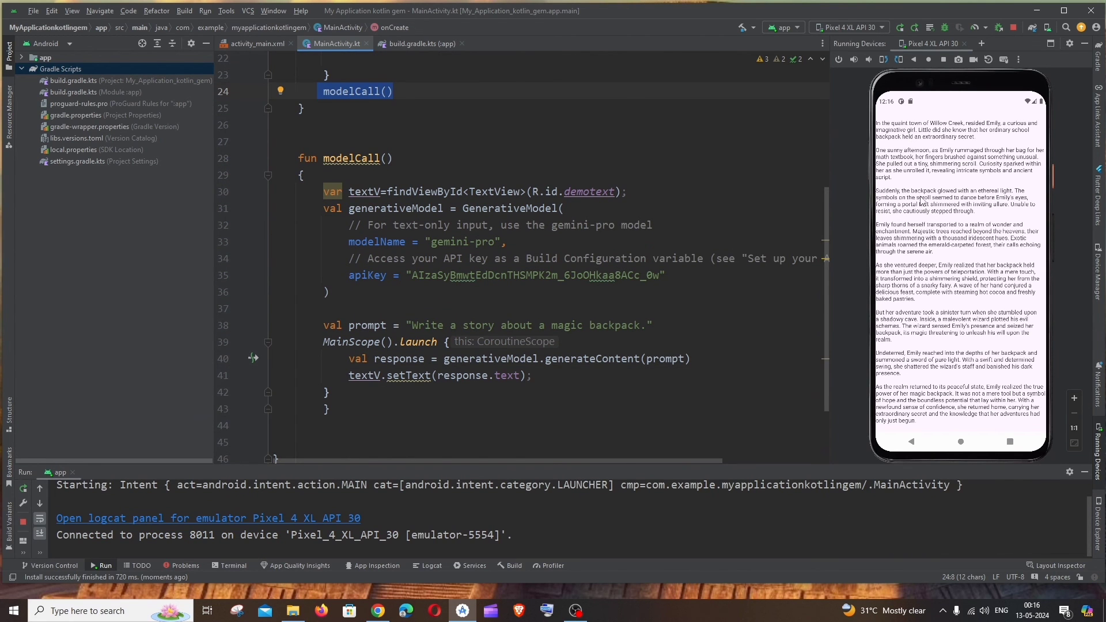
mouse_move(978, 256)
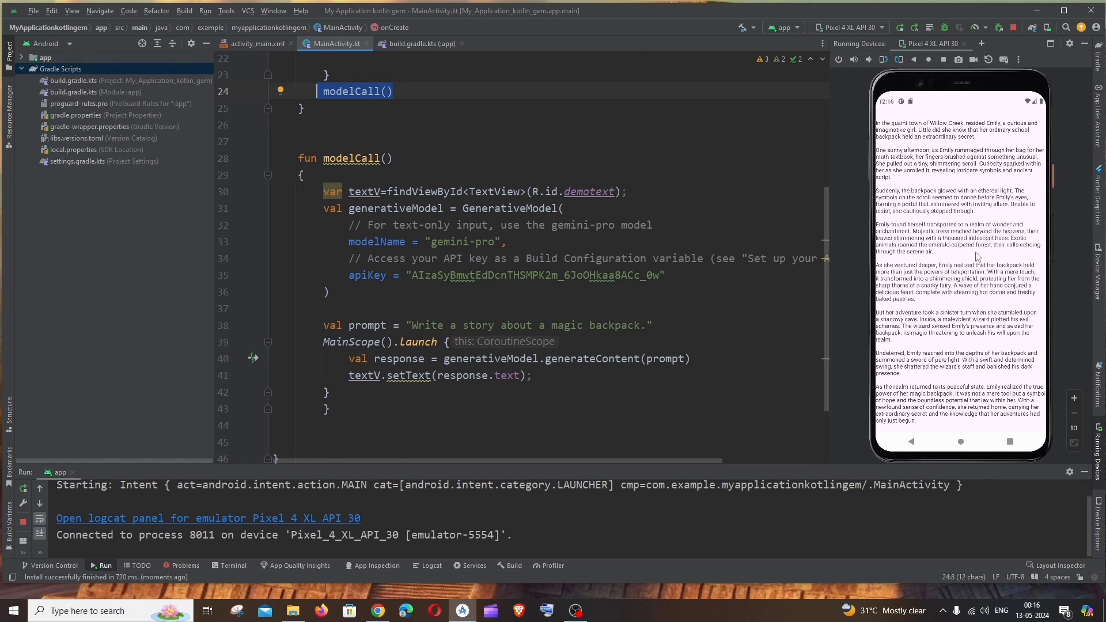
mouse_move(978, 231)
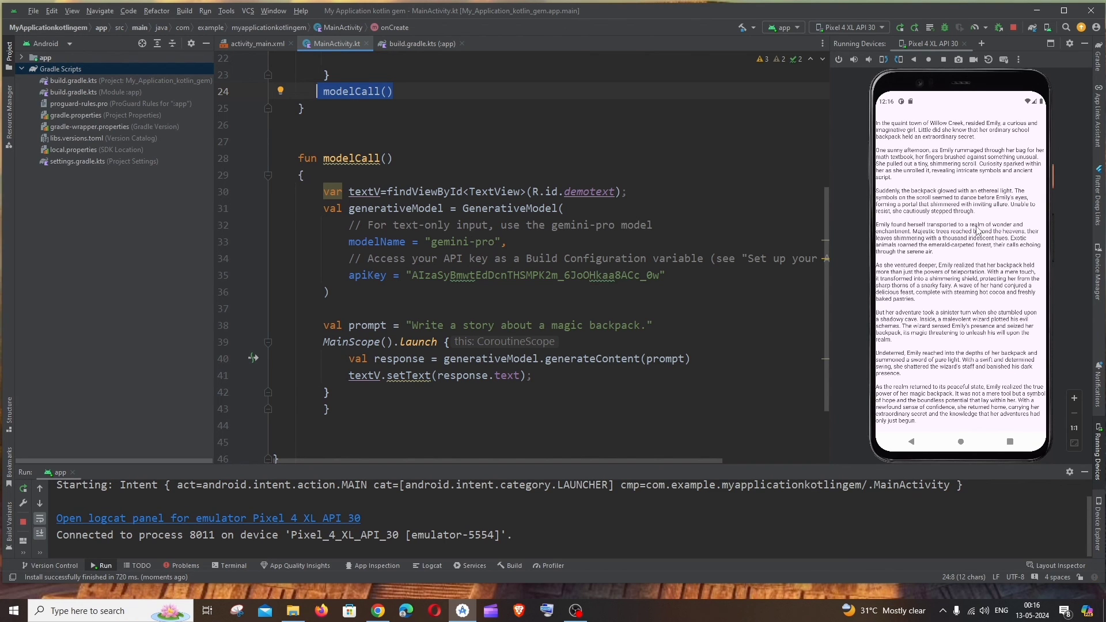
mouse_move(993, 205)
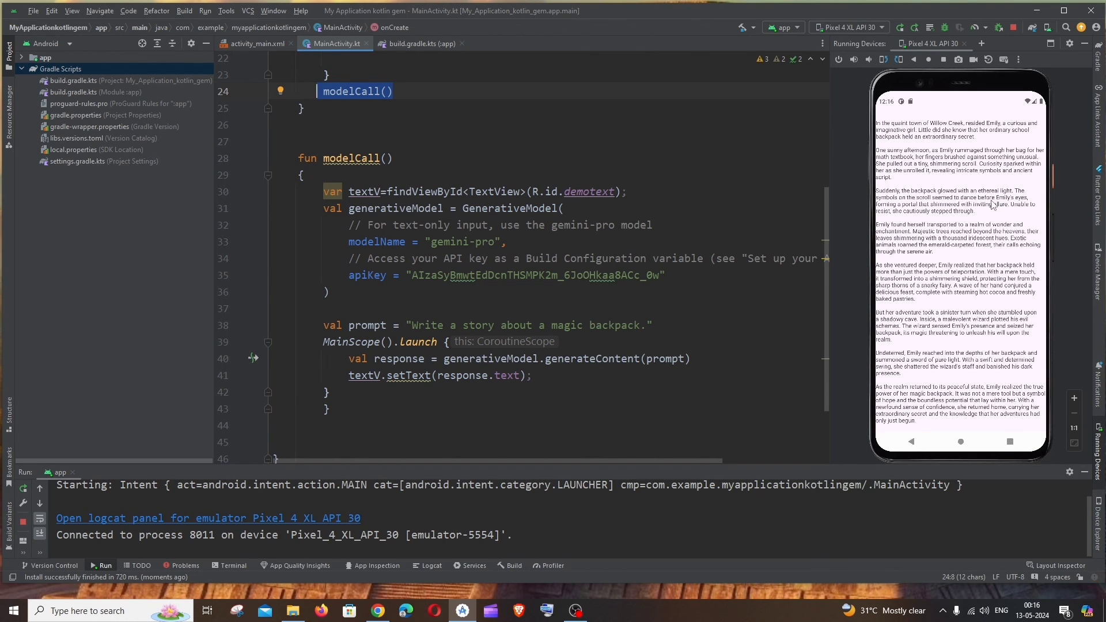